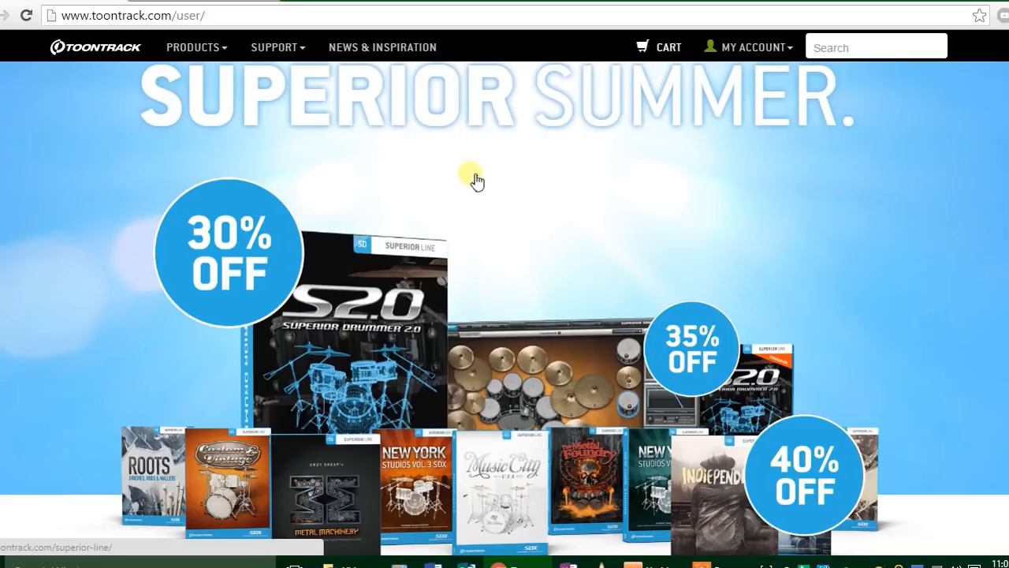
mouse_move(481, 183)
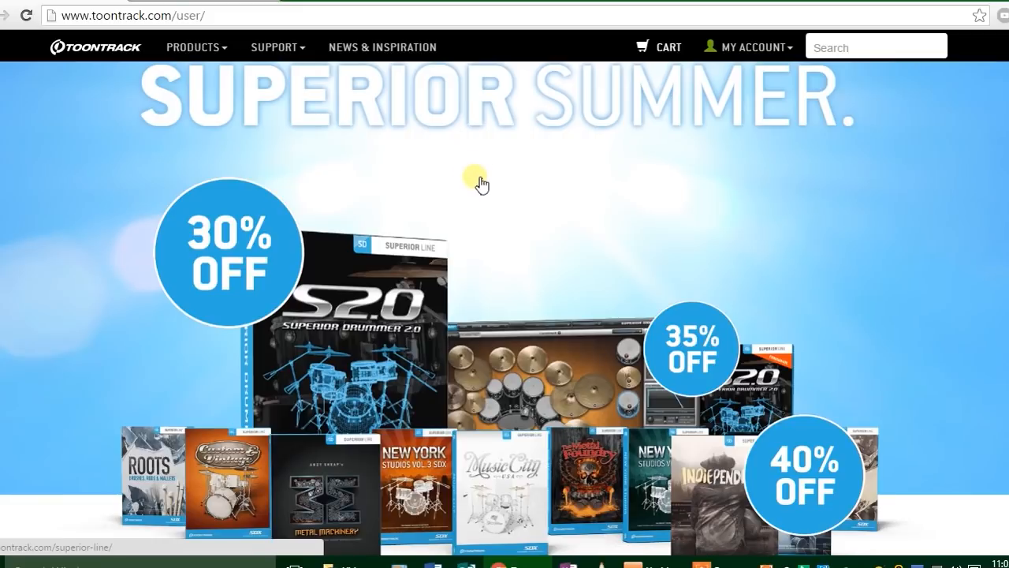
mouse_move(753, 41)
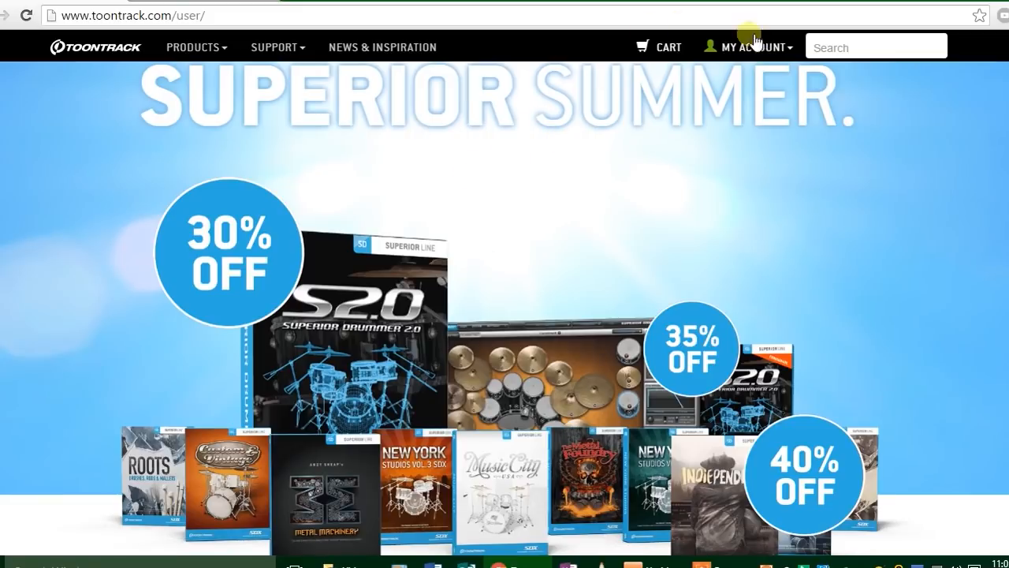
Choose Register Product from the My Account menu on the Toontrack website.
left_click(750, 47)
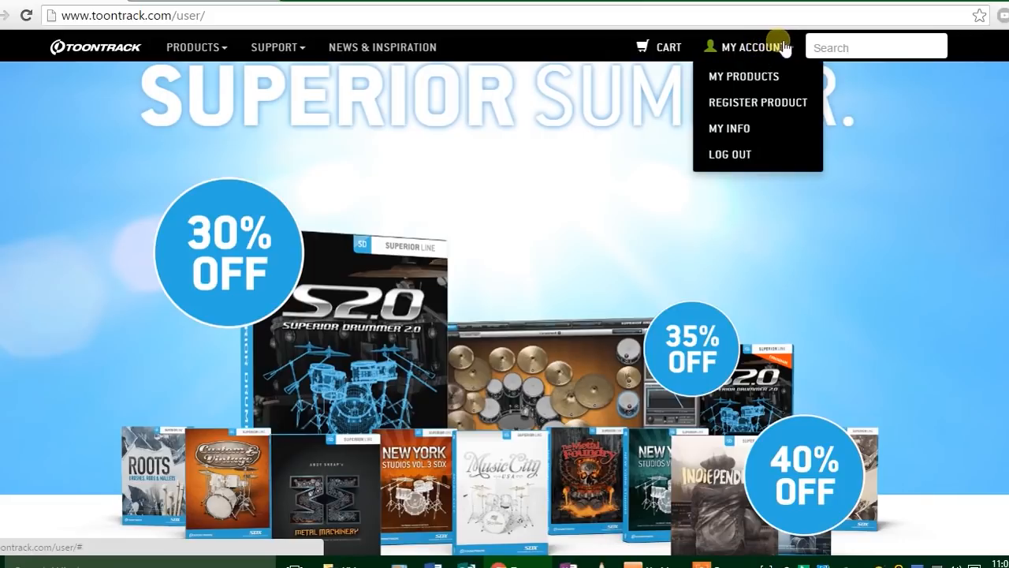
mouse_move(743, 76)
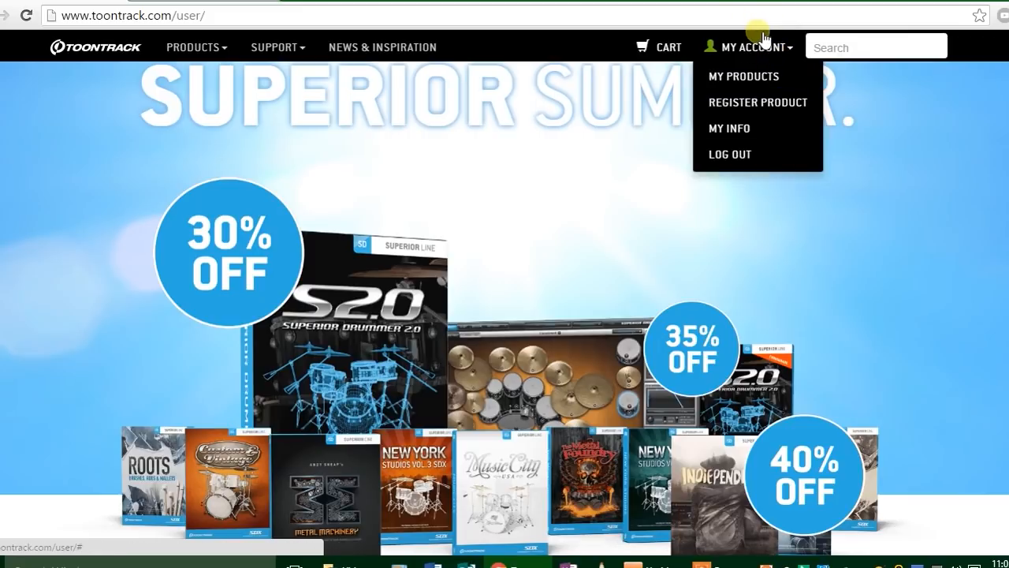
mouse_move(757, 103)
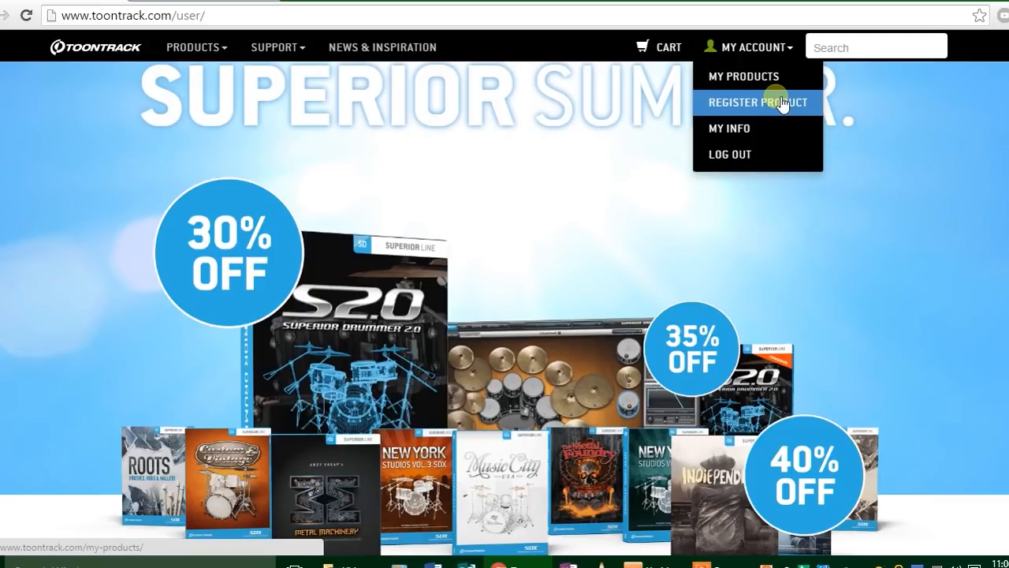
left_click(757, 103)
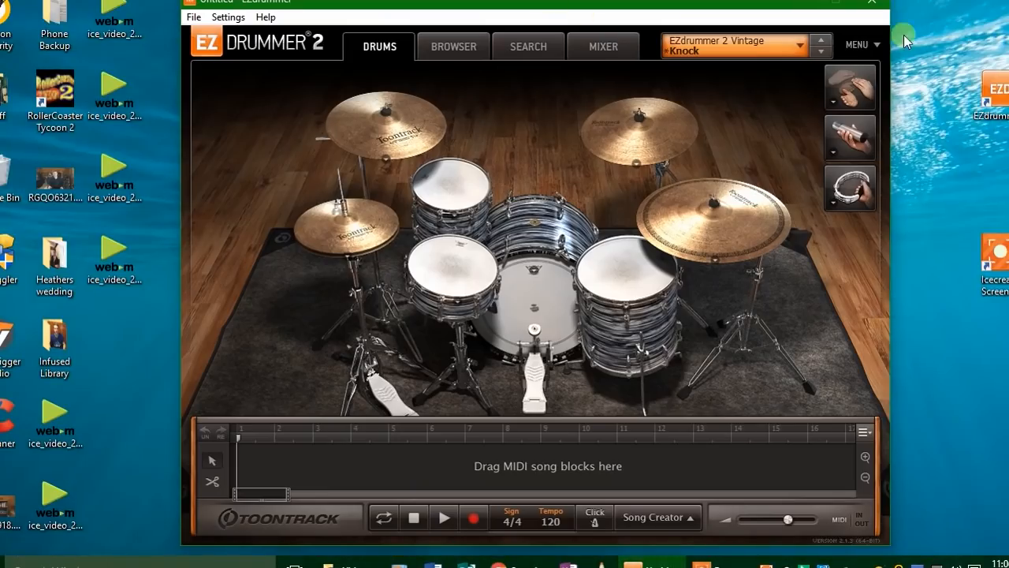
mouse_move(611, 94)
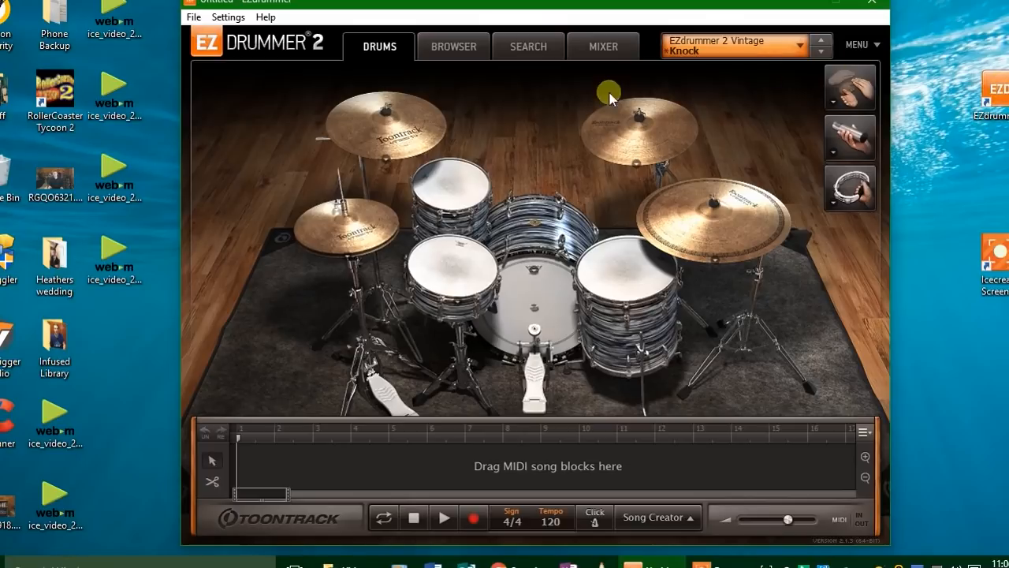
mouse_move(225, 62)
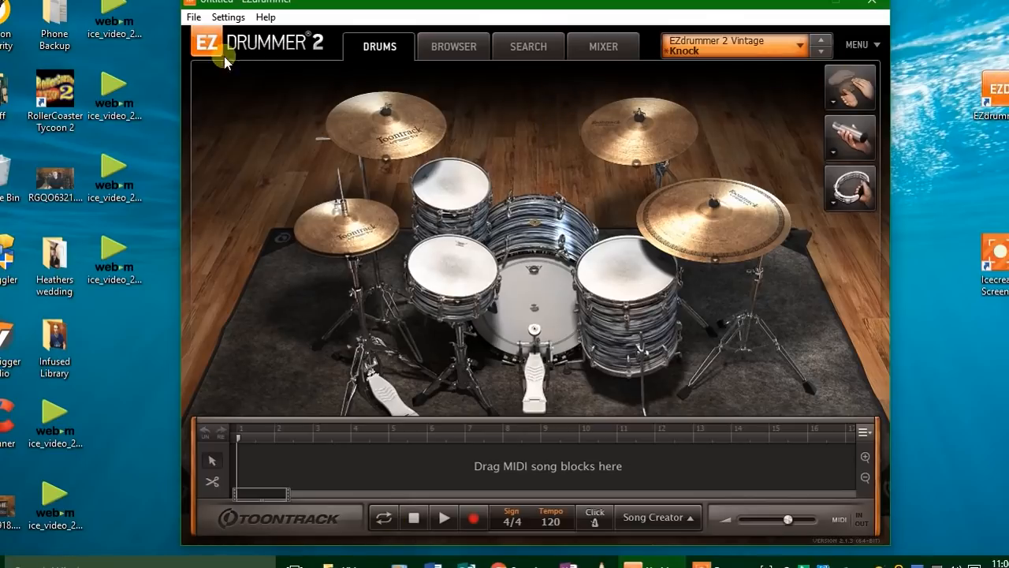
Load the EZdrummer 2 Modern kit's Basic preset in place of Vintage Knock.
left_click(858, 44)
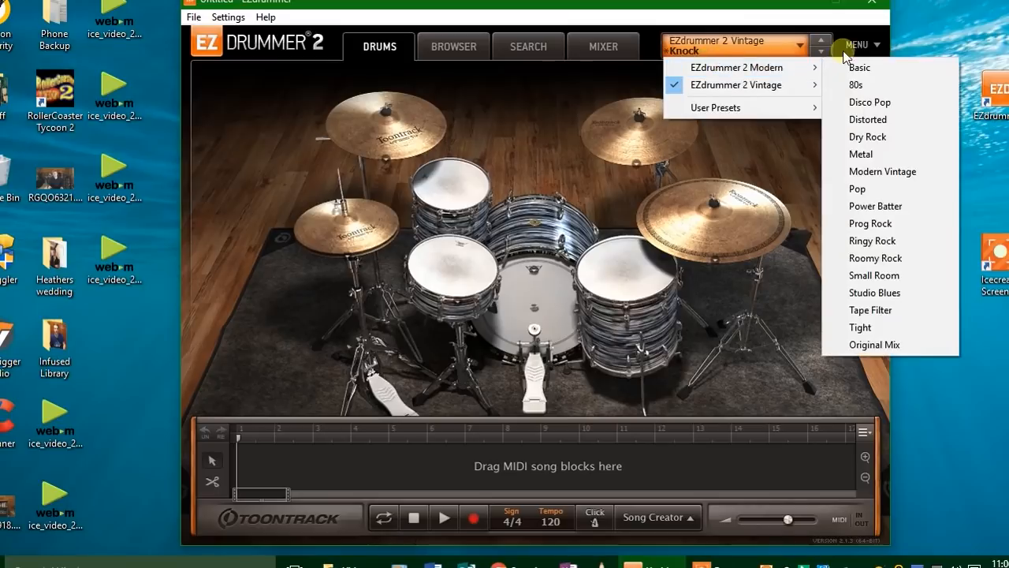
left_click(858, 67)
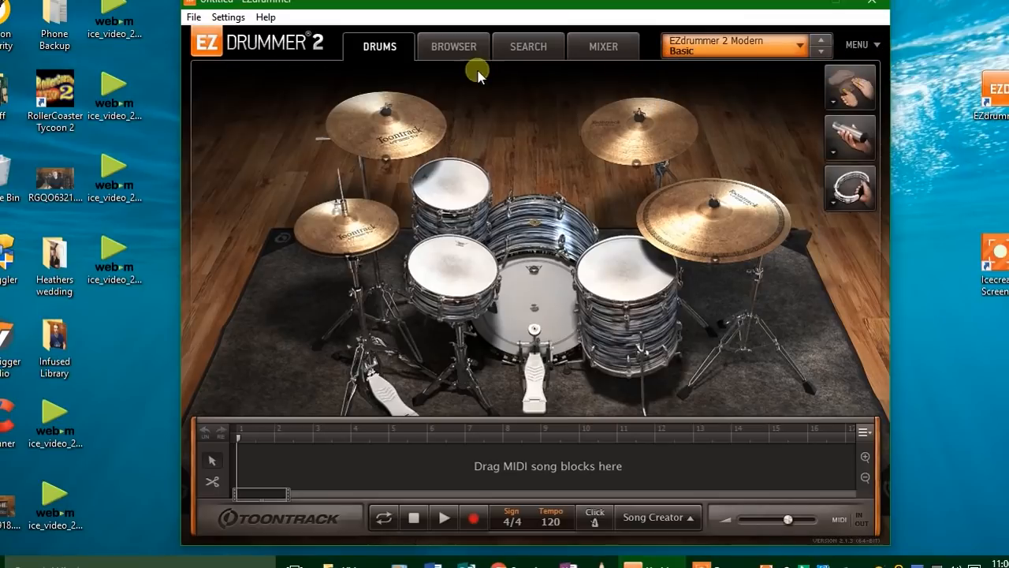
left_click(820, 40)
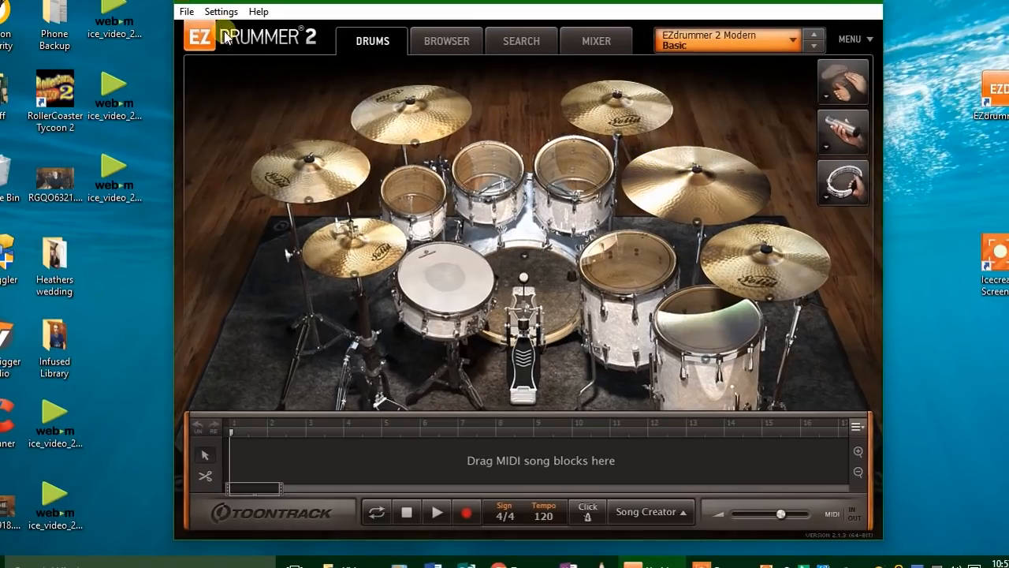
Open Settings > Audio/MIDI Setup and confirm TD-30 is ticked under MIDI Device.
left_click(221, 11)
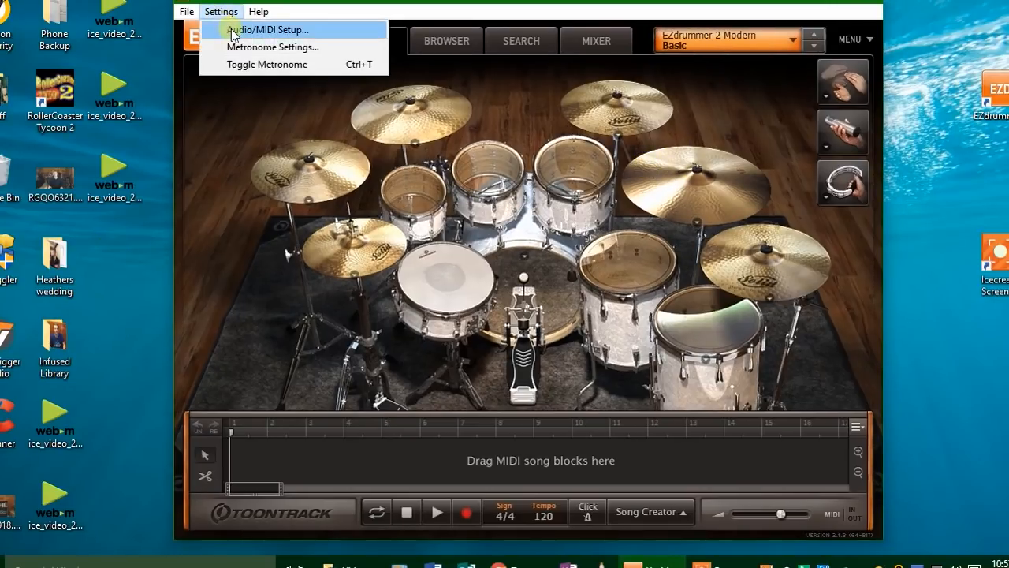
left_click(269, 29)
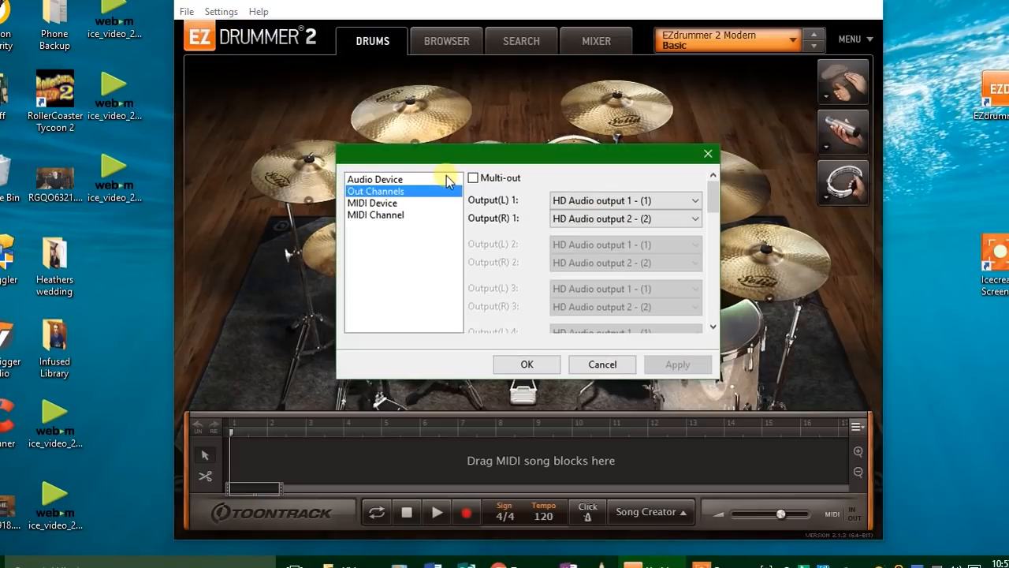
left_click(372, 202)
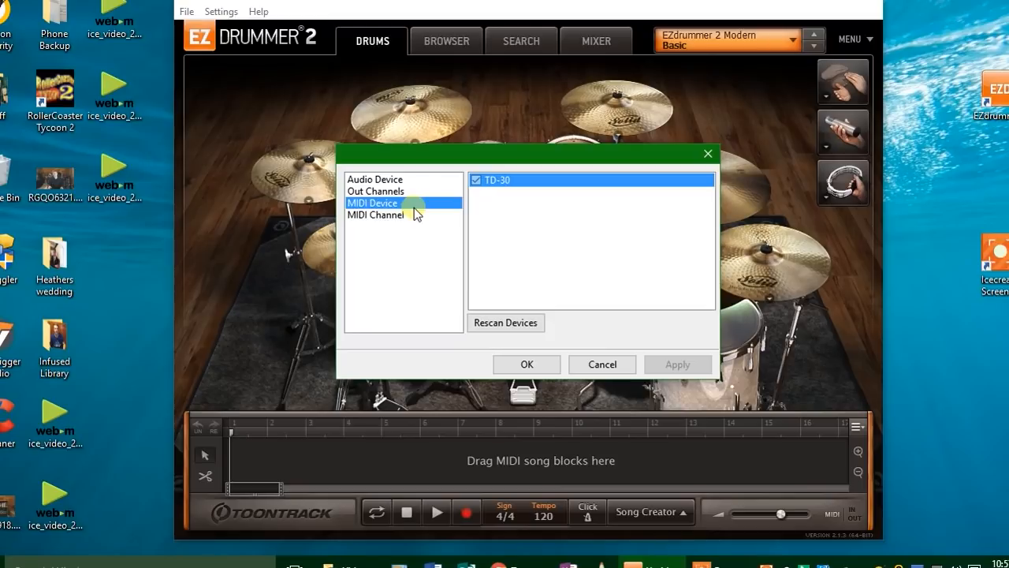
mouse_move(415, 208)
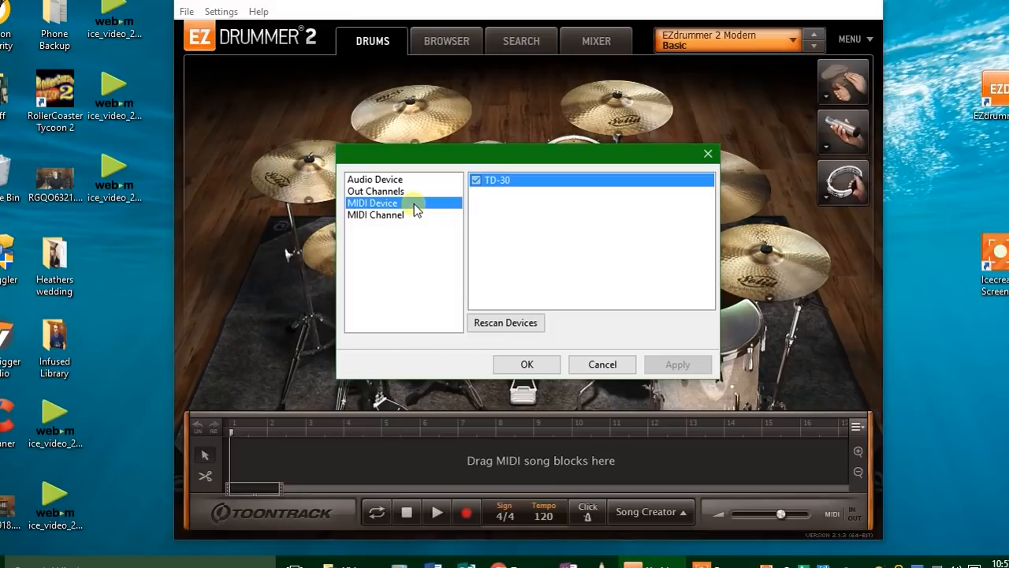
mouse_move(418, 203)
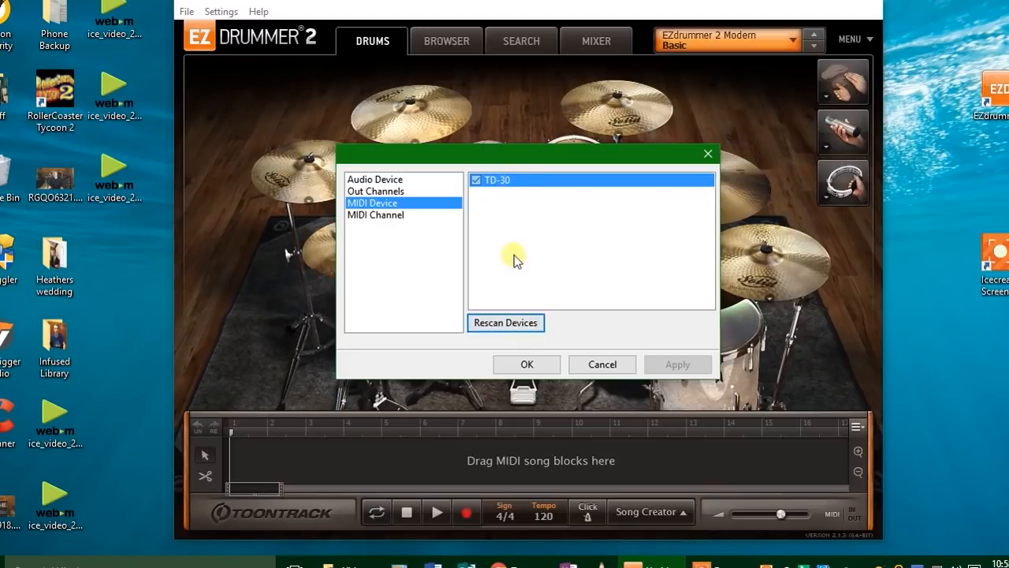
mouse_move(490, 209)
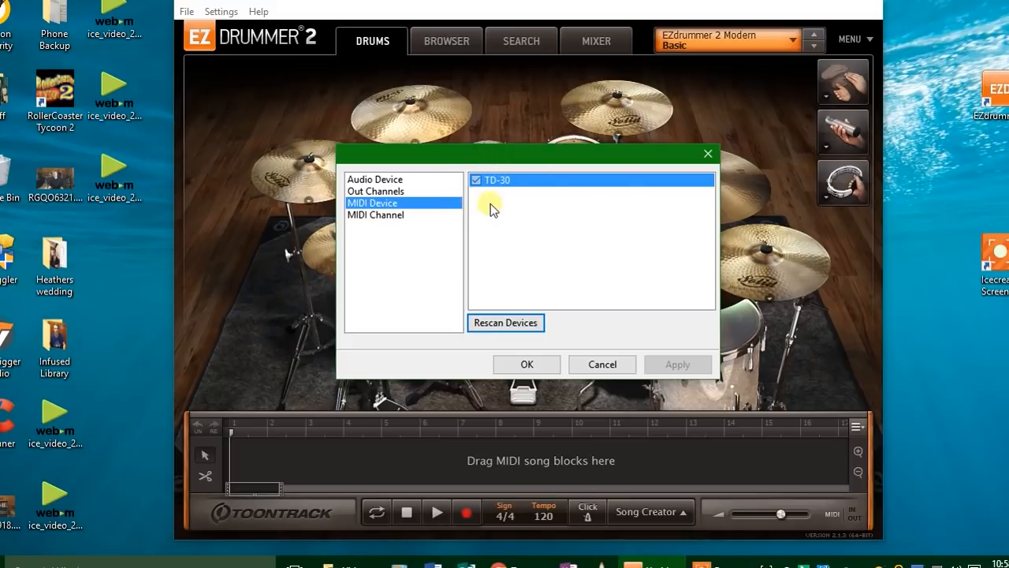
mouse_move(482, 211)
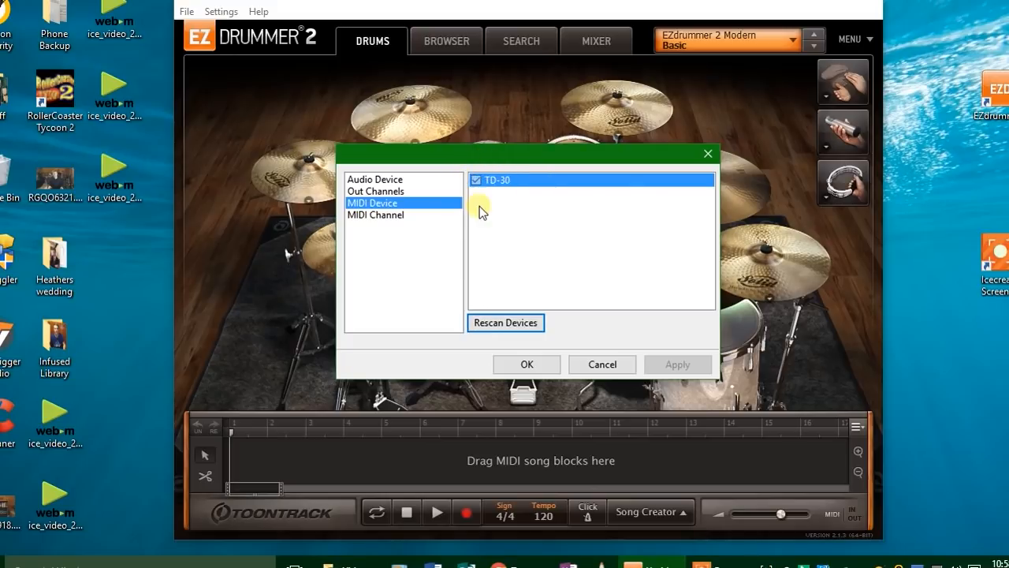
mouse_move(495, 219)
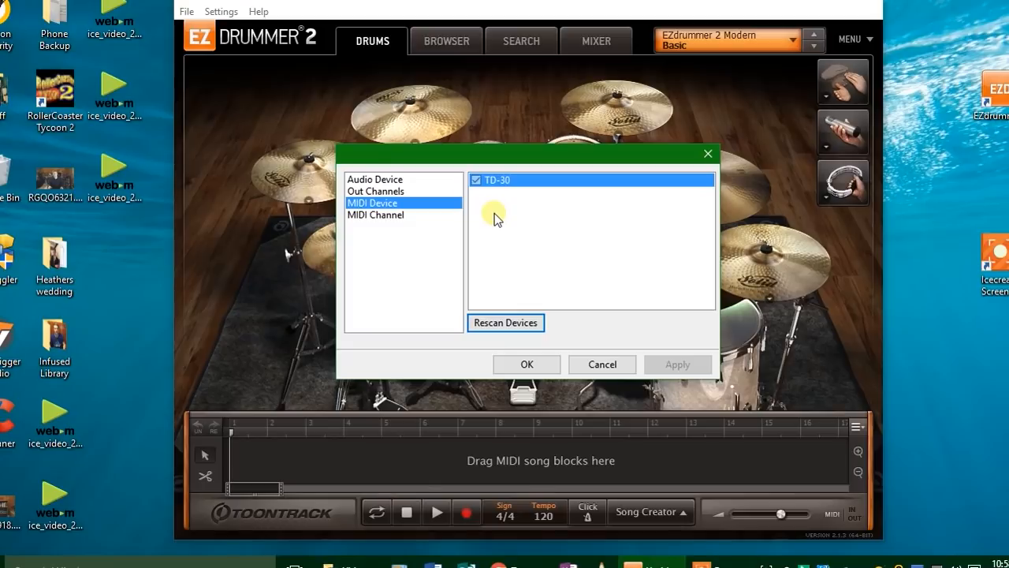
mouse_move(504, 276)
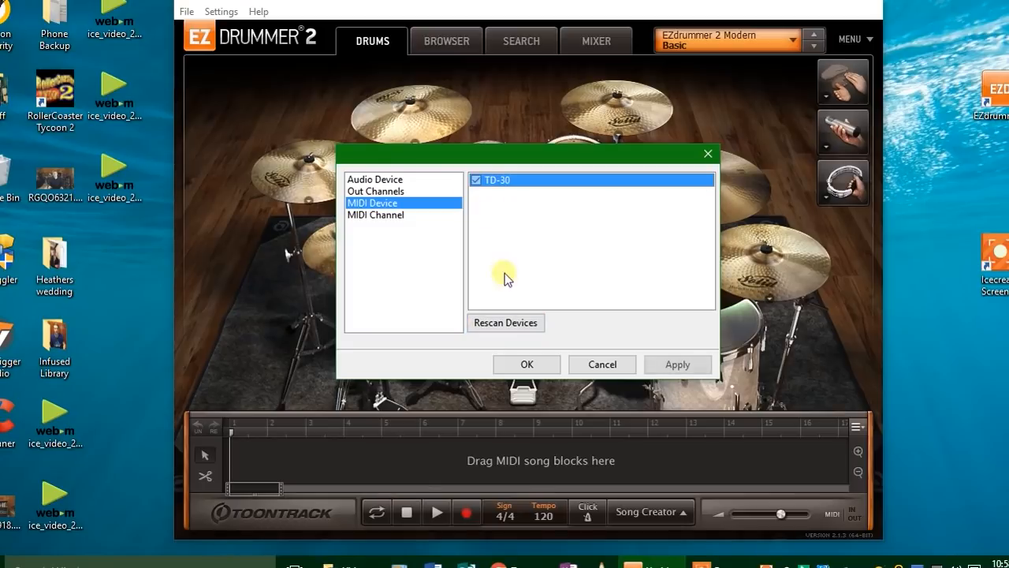
left_click(476, 180)
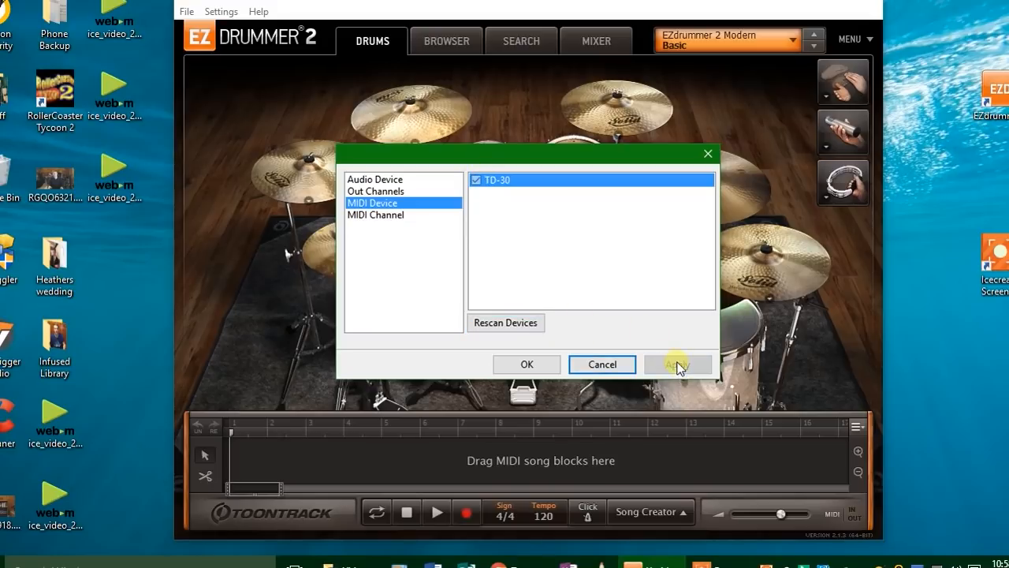
Show audio device settings and keep ASIO as device type with ASIO4ALL v2.
left_click(375, 179)
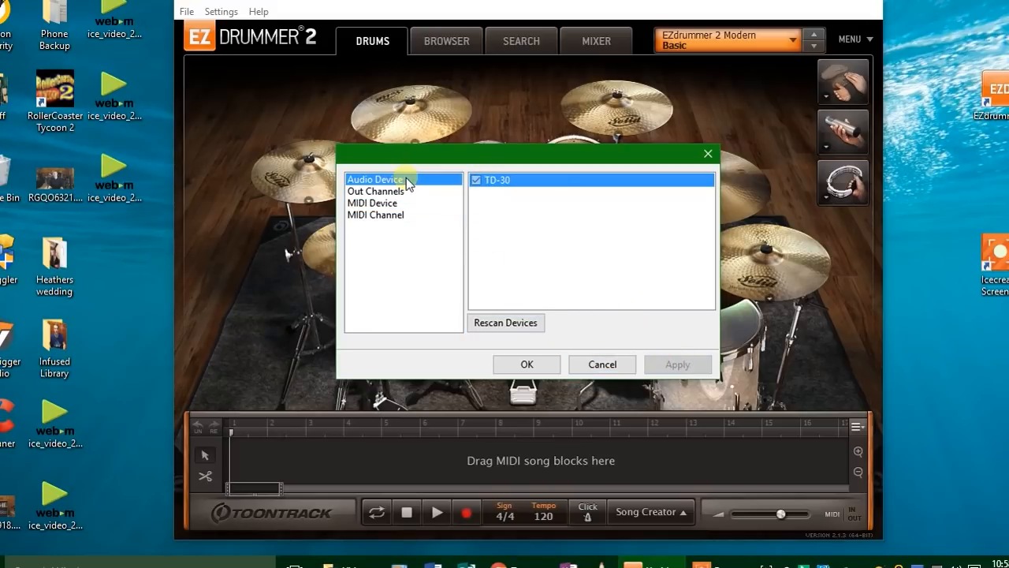
left_click(637, 181)
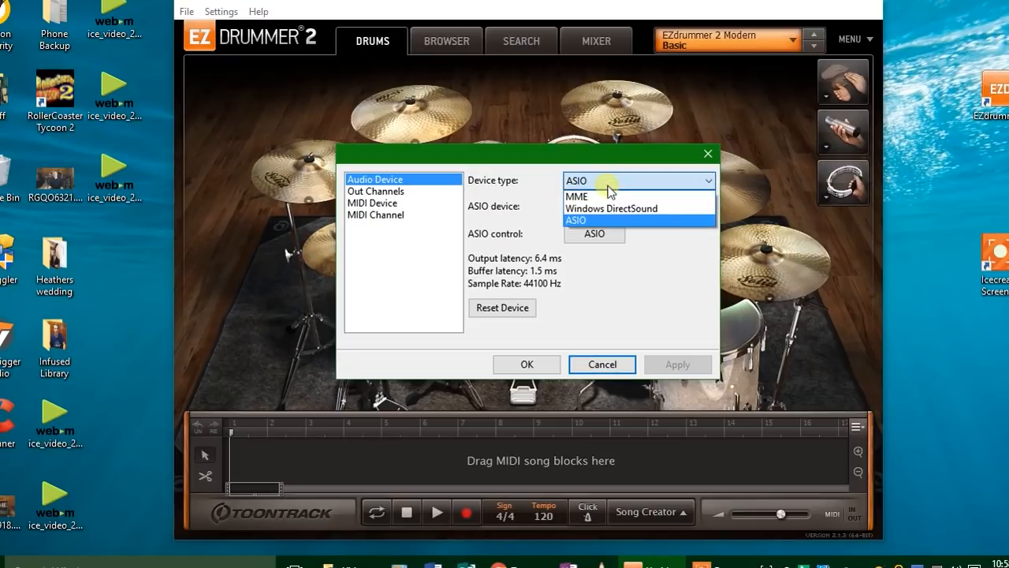
mouse_move(622, 209)
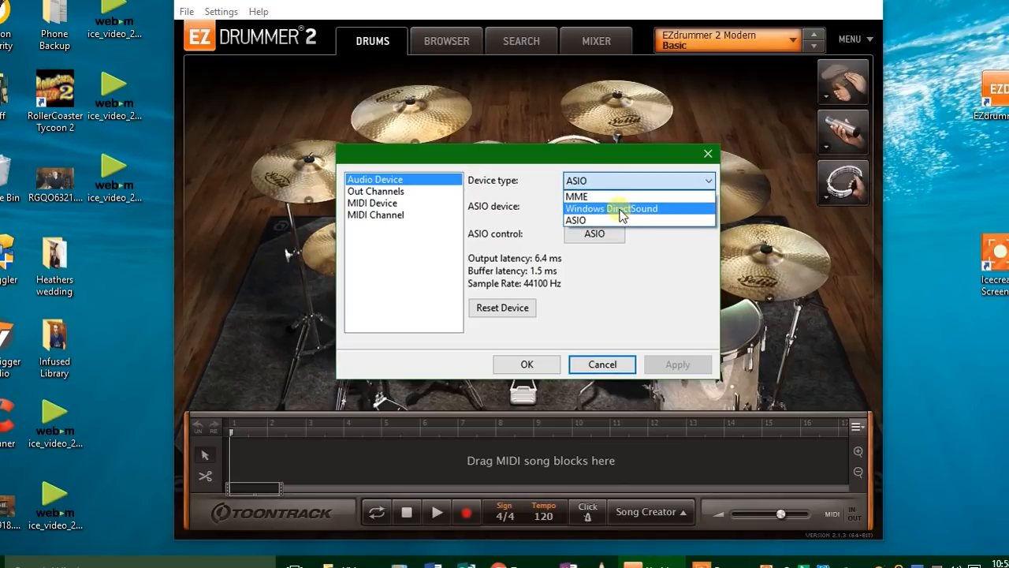
mouse_move(624, 196)
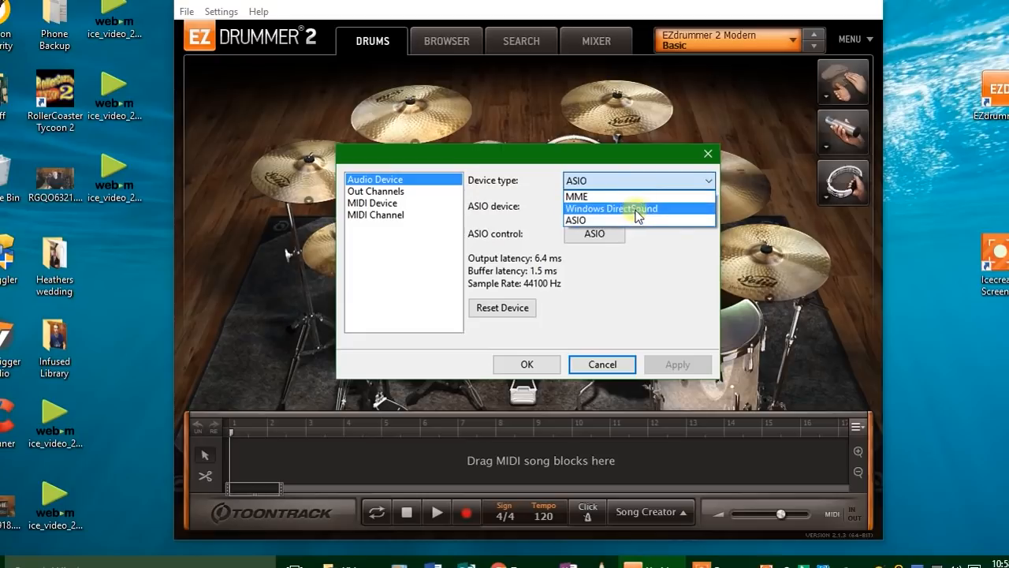
mouse_move(631, 196)
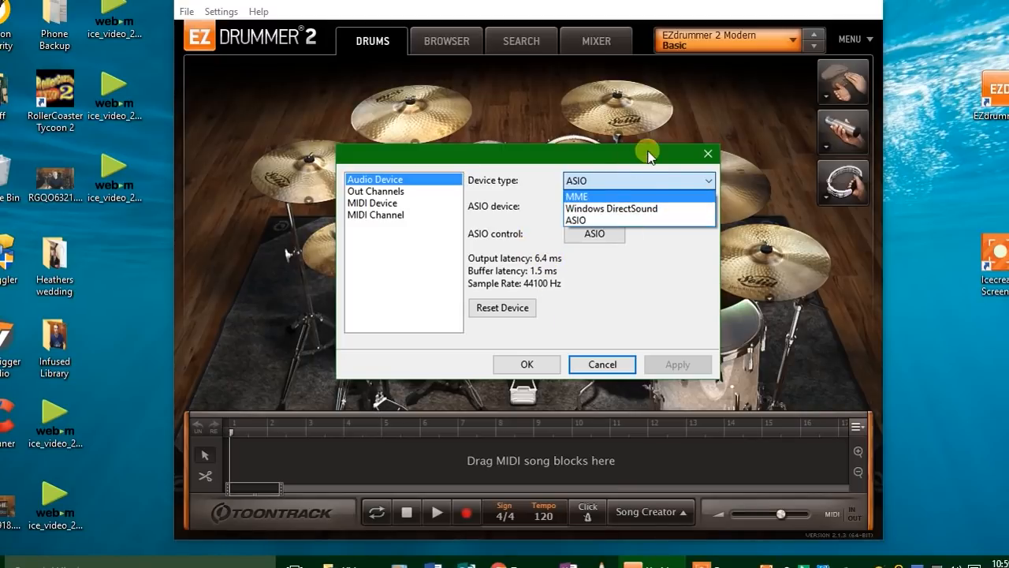
mouse_move(639, 209)
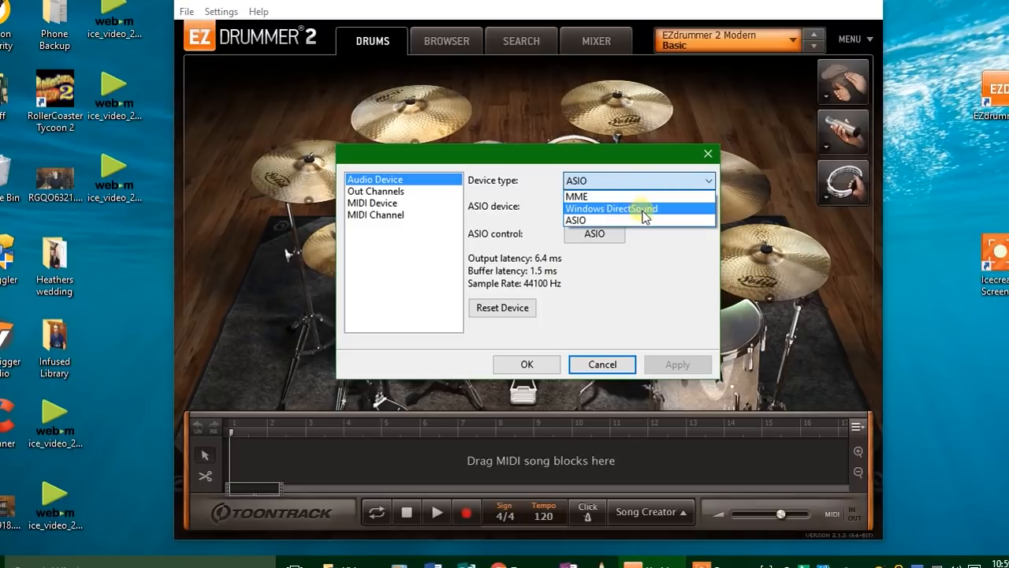
mouse_move(638, 220)
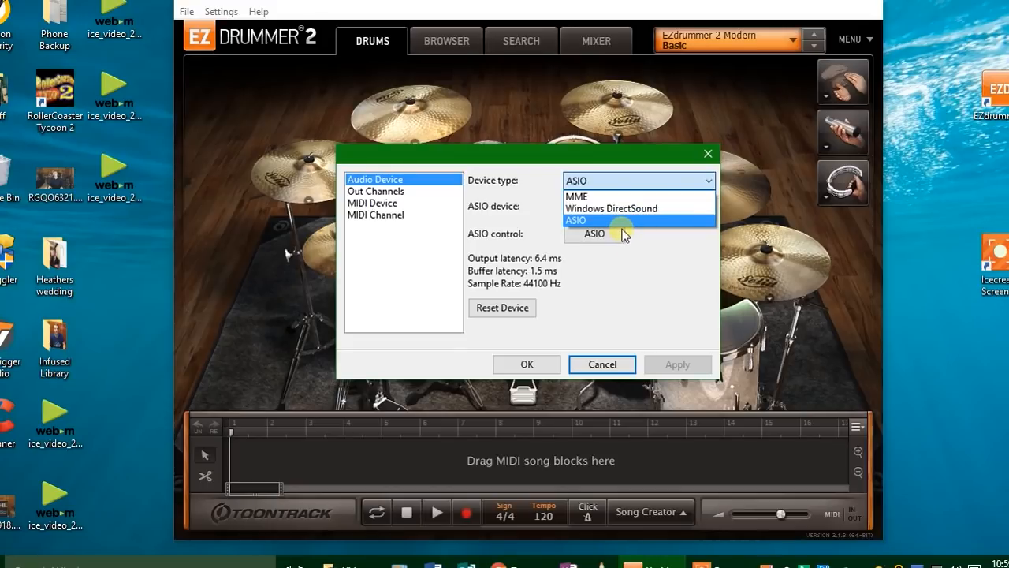
left_click(623, 220)
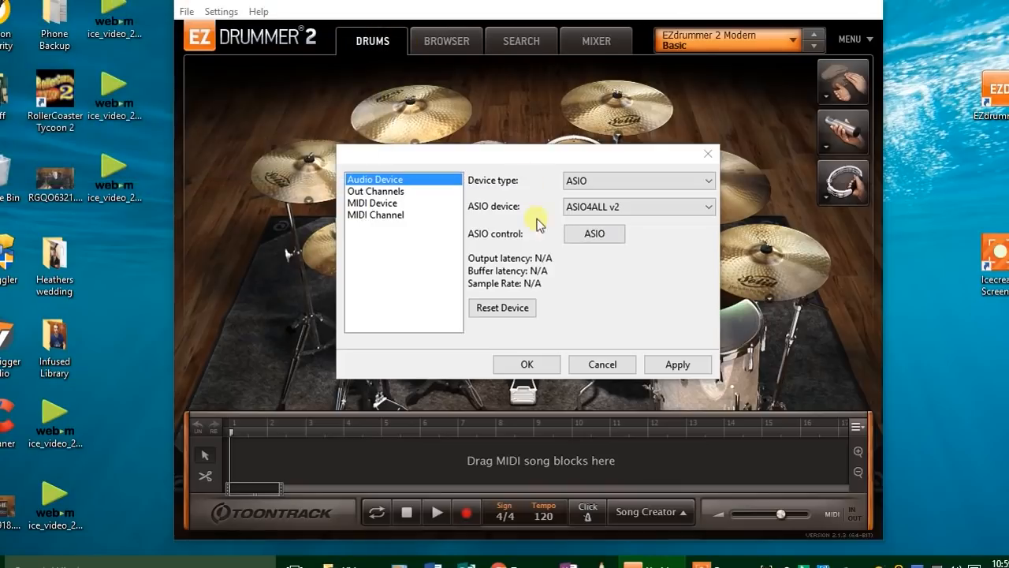
Apply ASIO4ALL v2 with a 64-sample buffer, then view the TD-30 MIDI input.
left_click(677, 364)
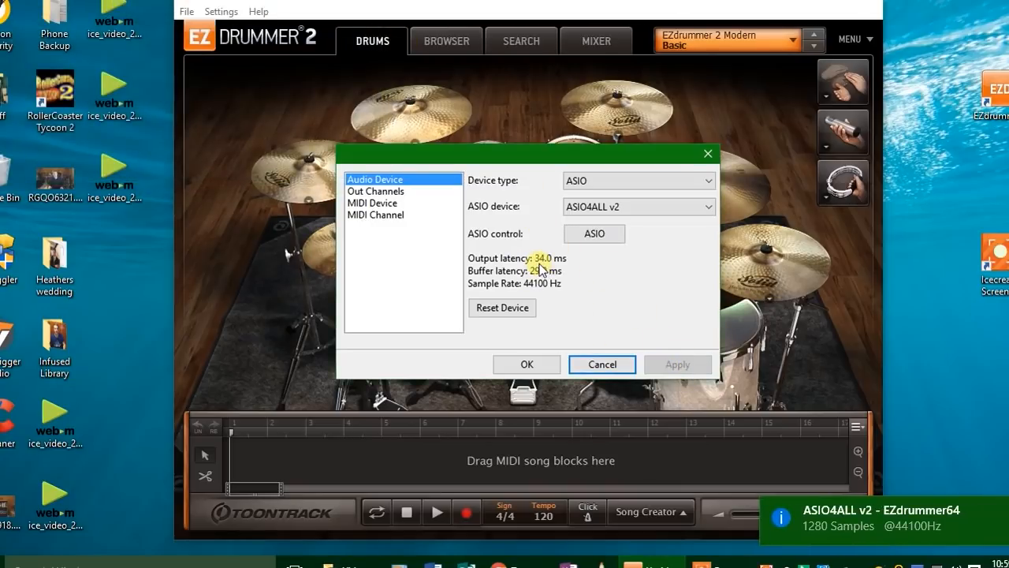
left_click(594, 233)
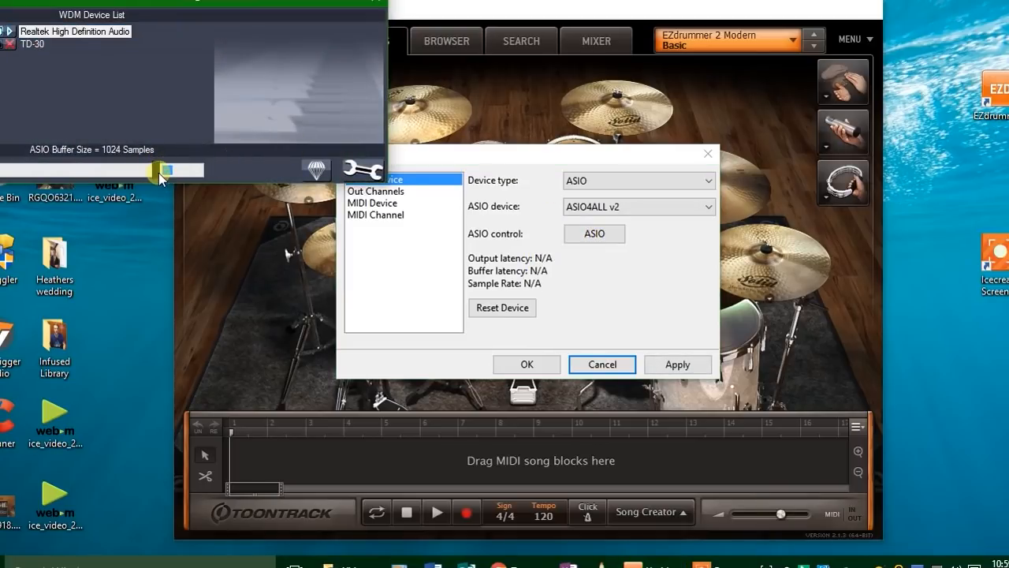
left_click_drag(165, 169, 165, 170)
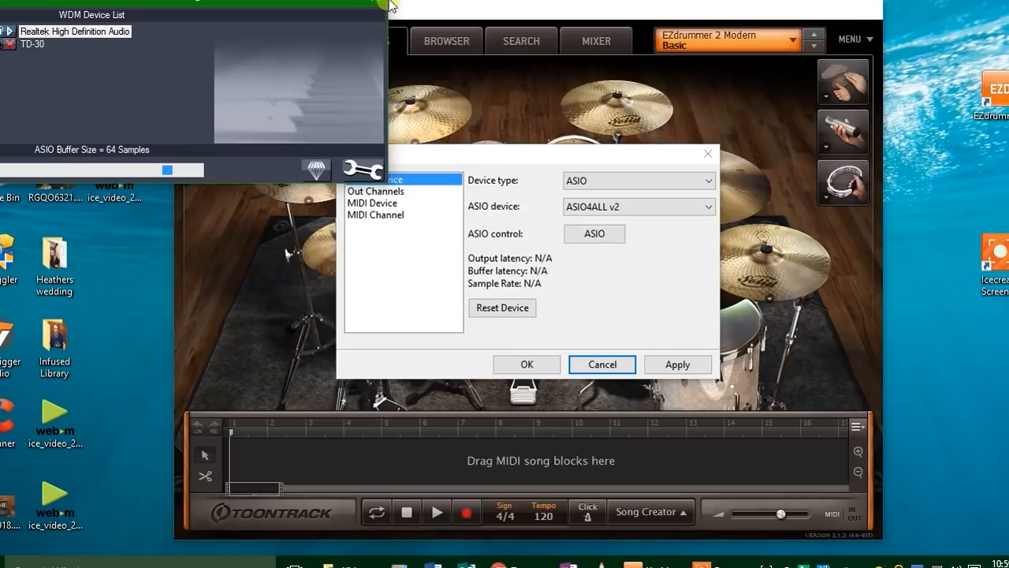
left_click(678, 364)
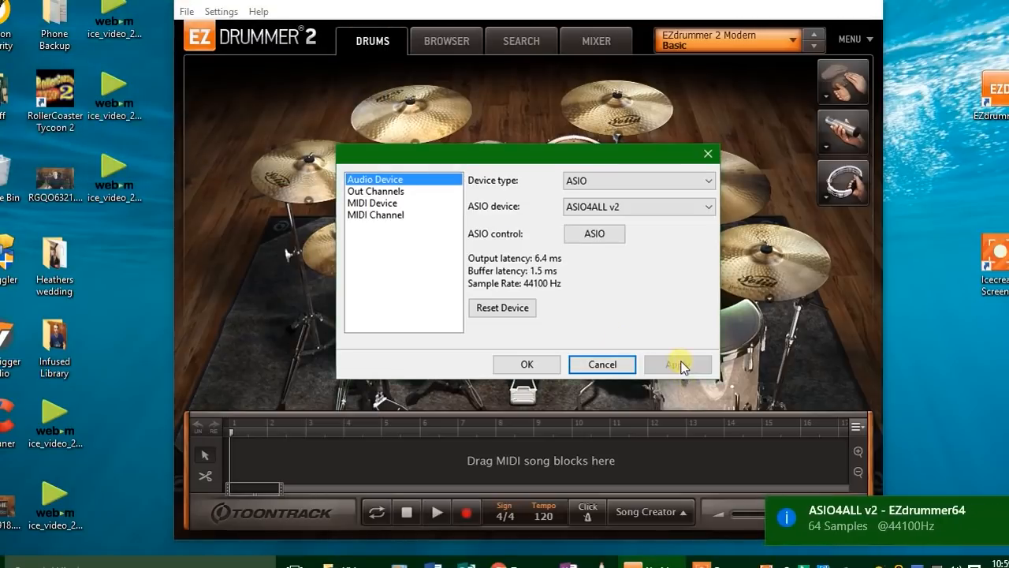
left_click(678, 363)
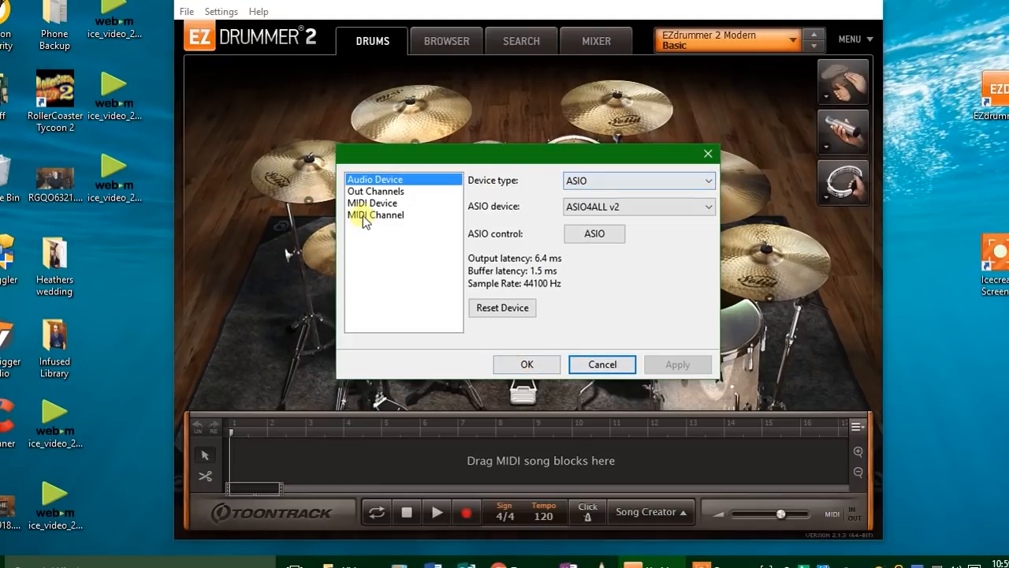
left_click(372, 202)
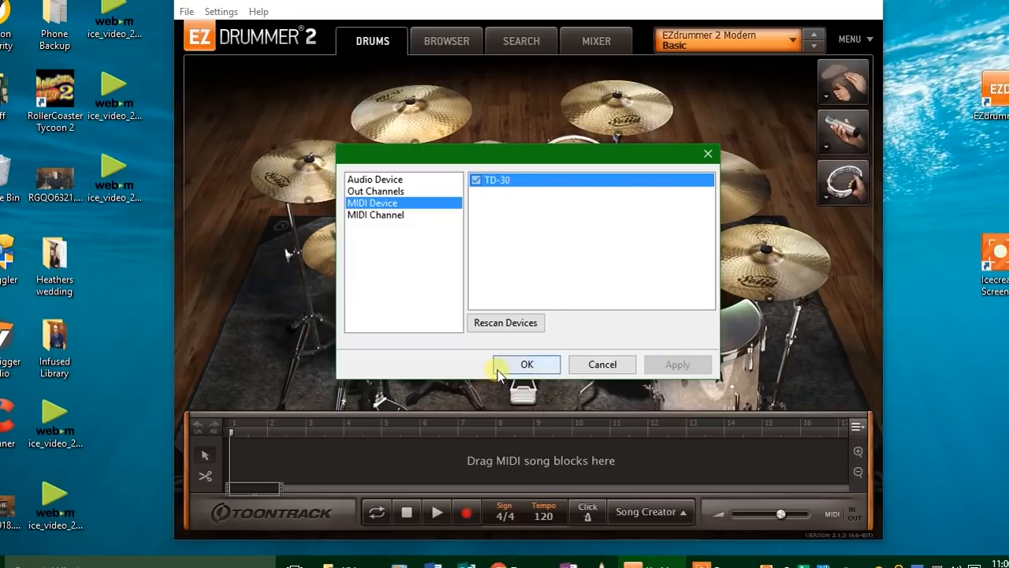
Close the Audio/MIDI Setup with OK, returning to the Modern Basic kit.
left_click(526, 363)
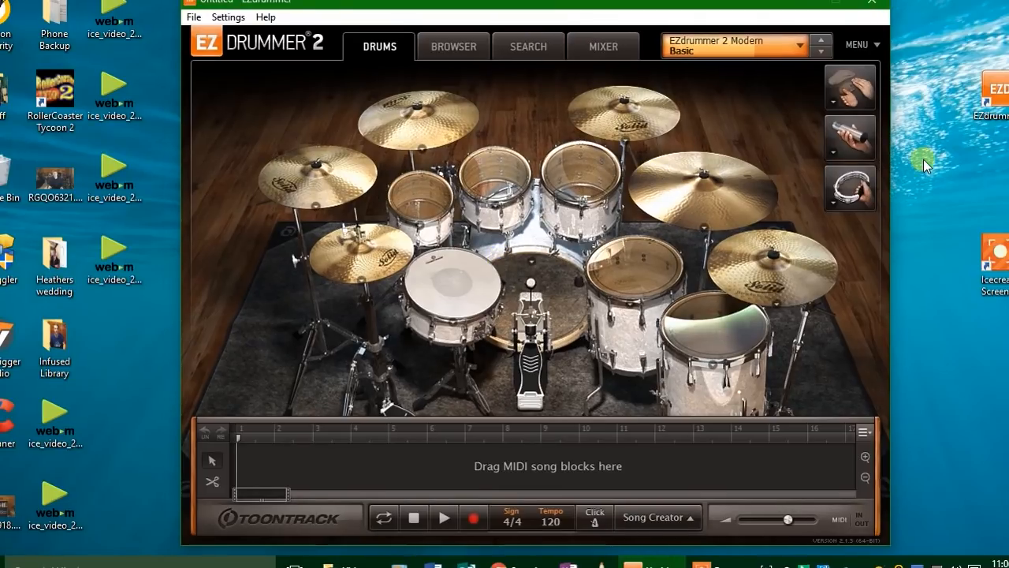
mouse_move(130, 496)
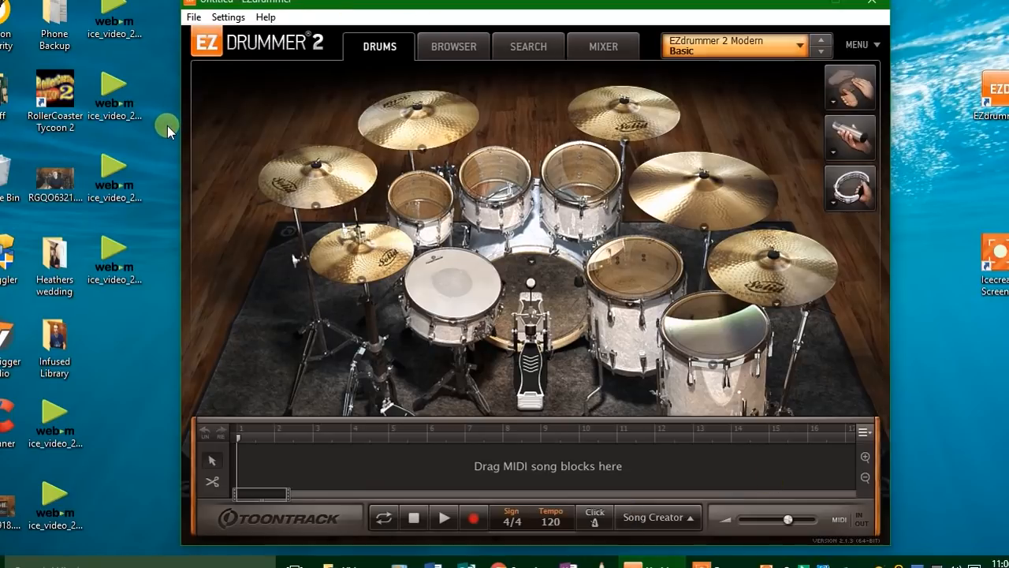
mouse_move(167, 152)
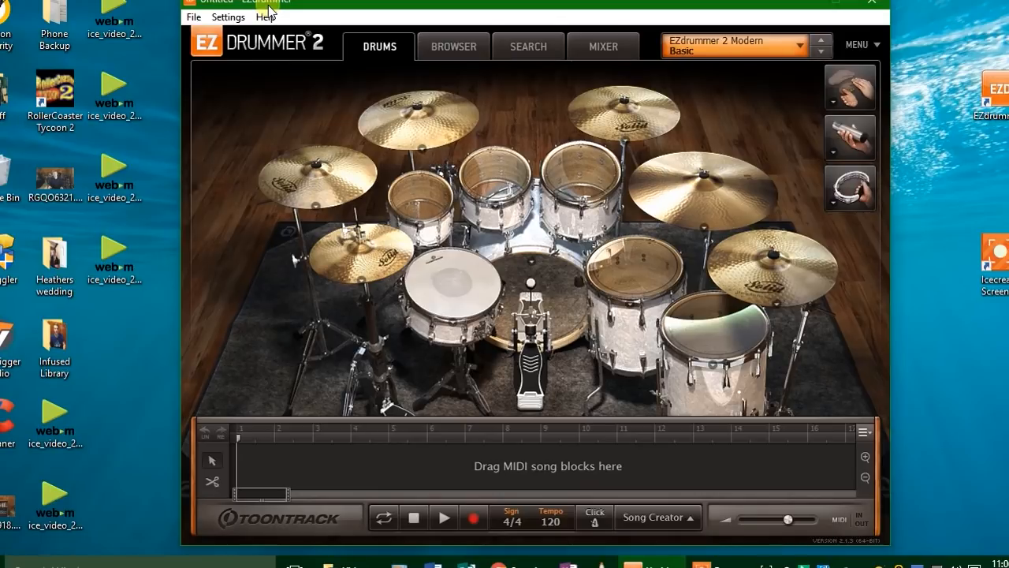
mouse_move(275, 12)
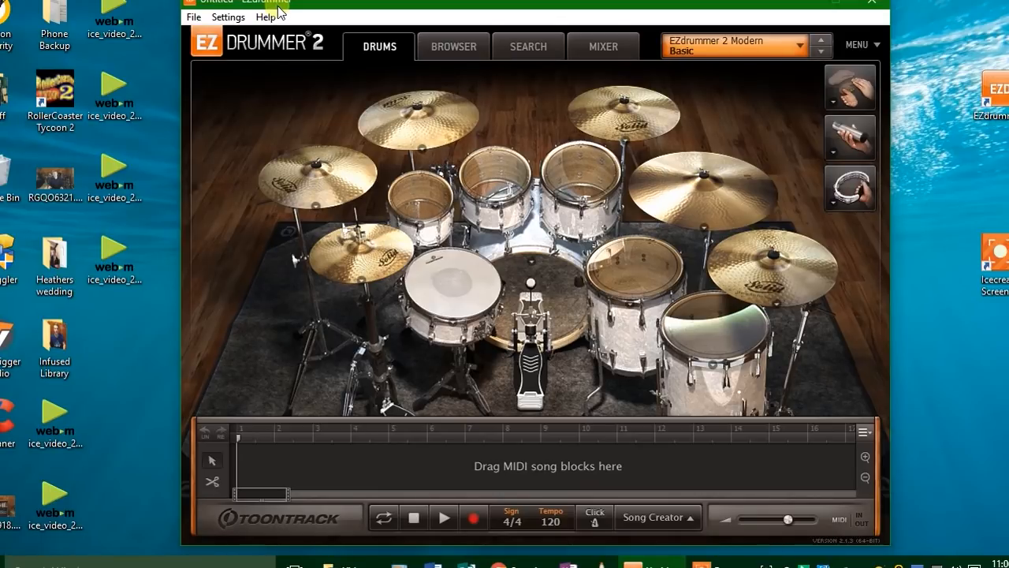
mouse_move(279, 8)
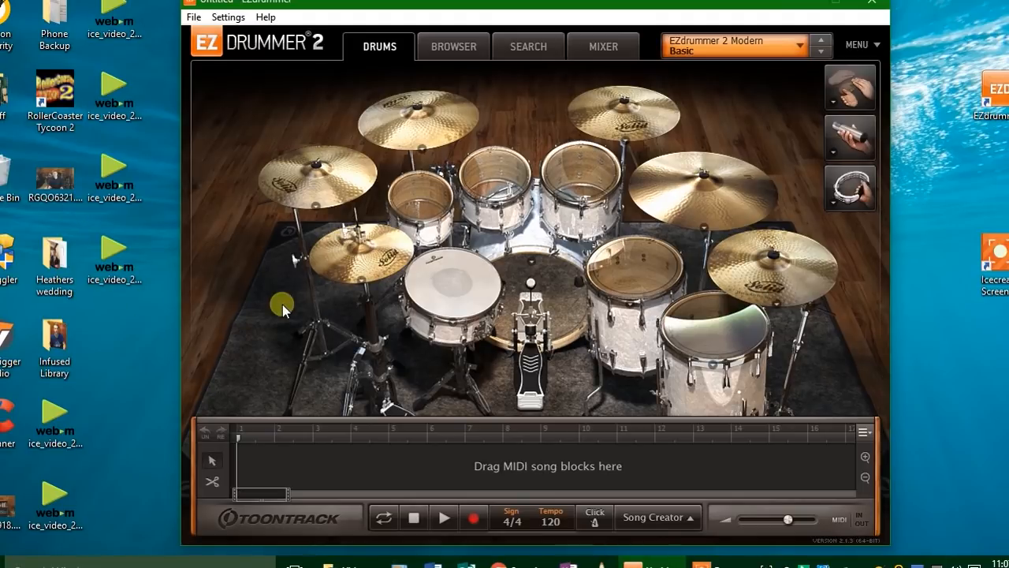
mouse_move(739, 97)
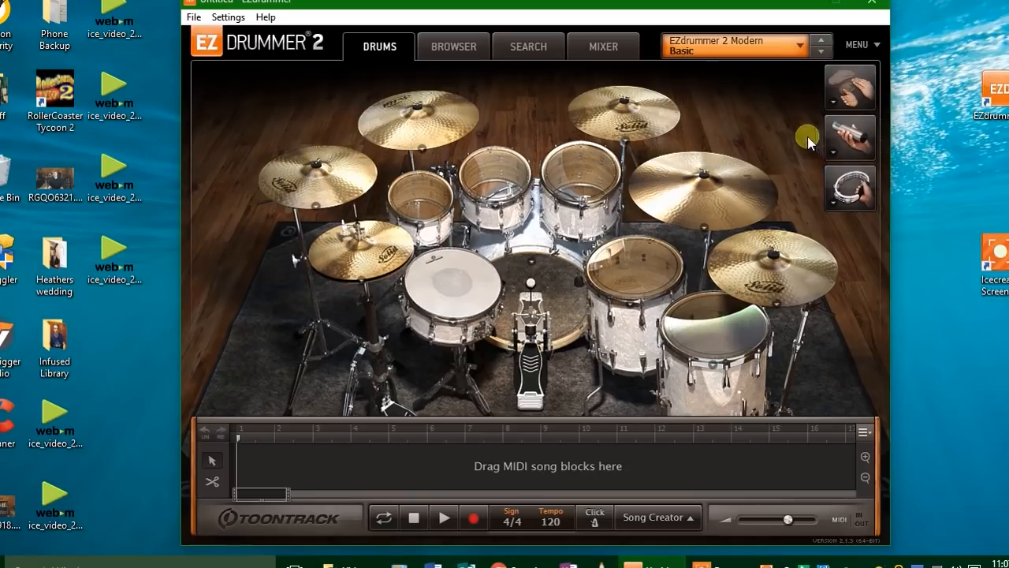
mouse_move(756, 75)
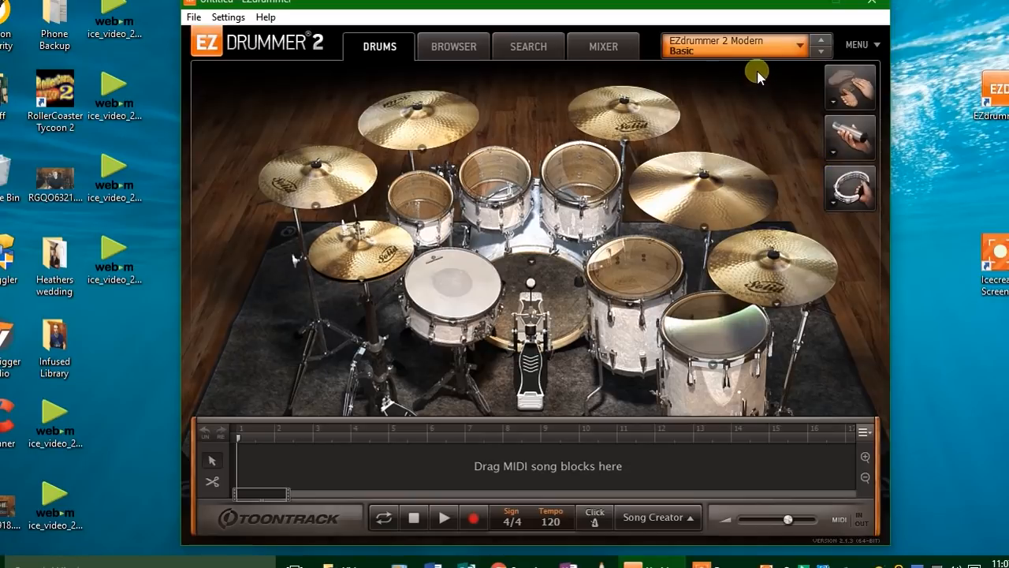
mouse_move(760, 67)
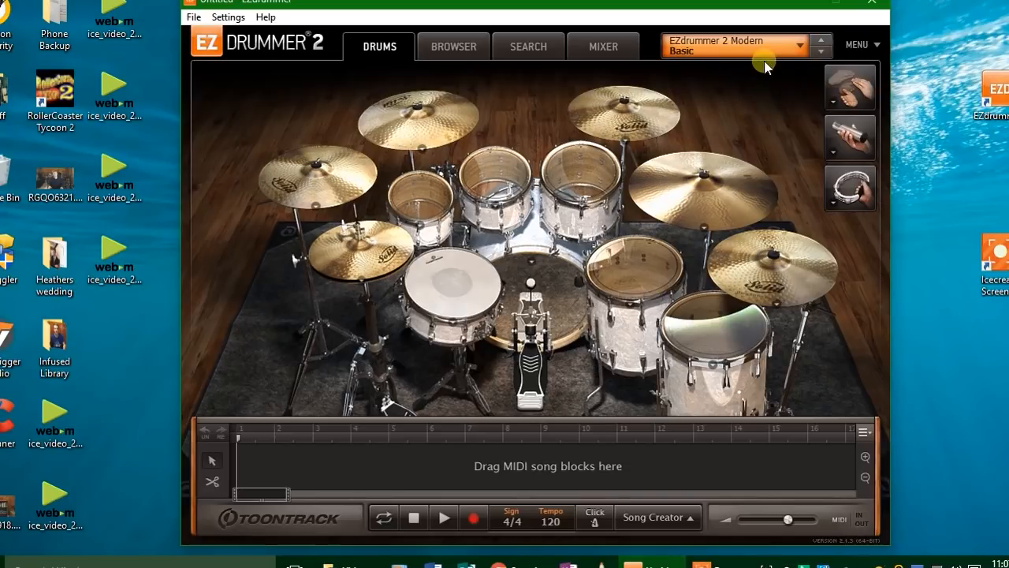
mouse_move(361, 105)
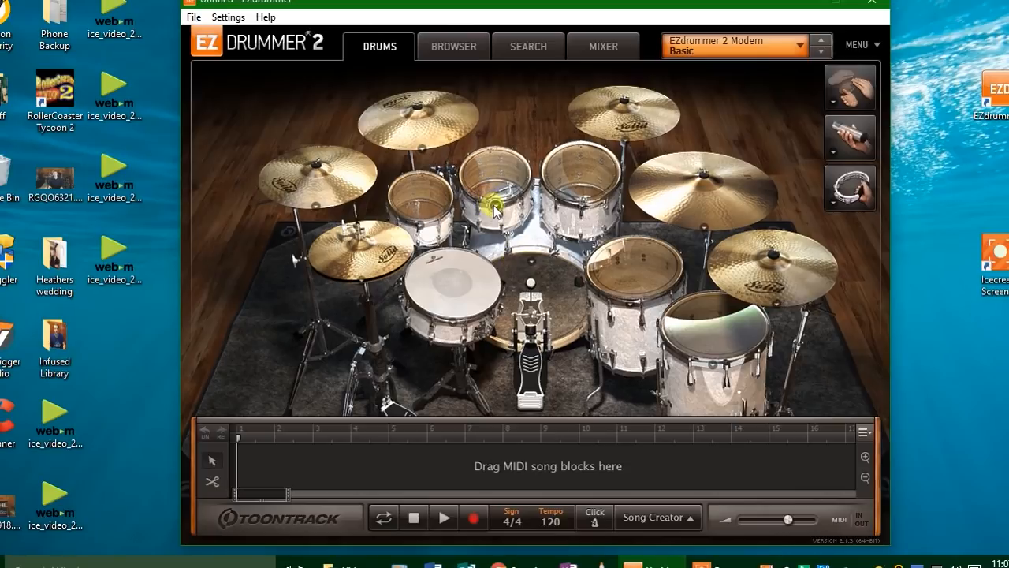
Adjust rack tom 2's volume, make it an 8x12" Yamaha 9000, and load the Yamaha 9000 set.
left_click(493, 190)
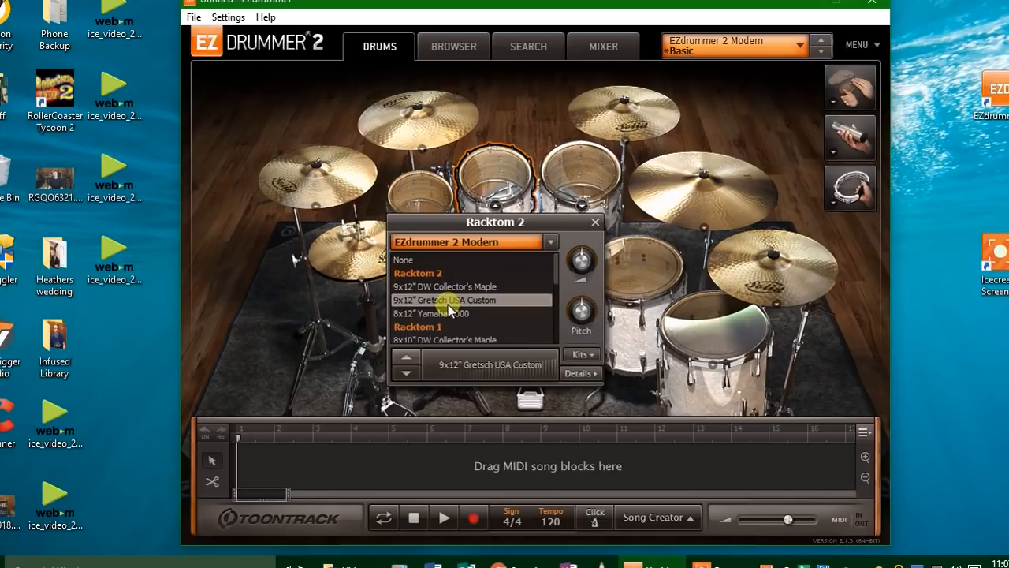
mouse_move(473, 304)
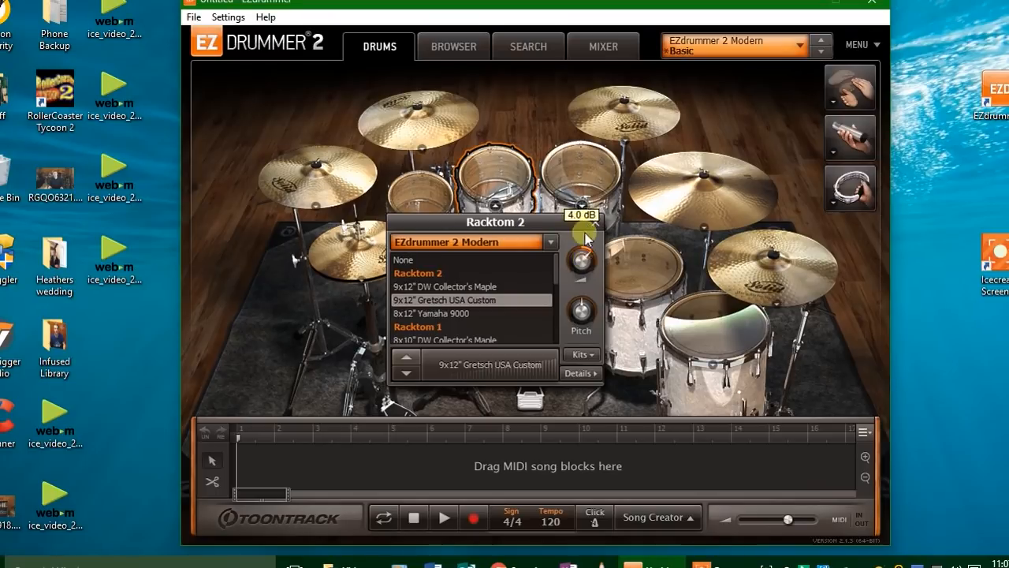
left_click_drag(580, 236, 575, 268)
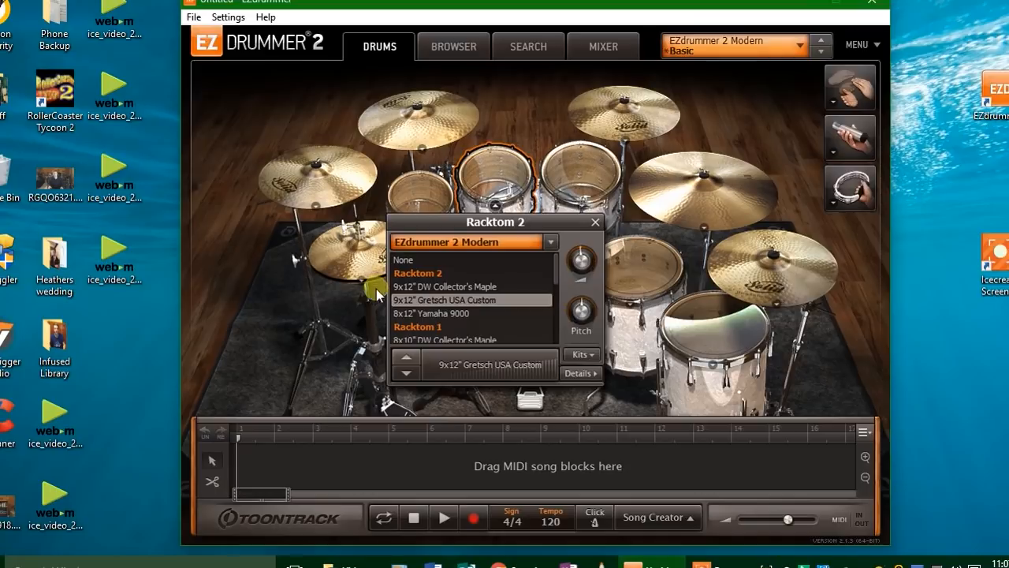
mouse_move(466, 307)
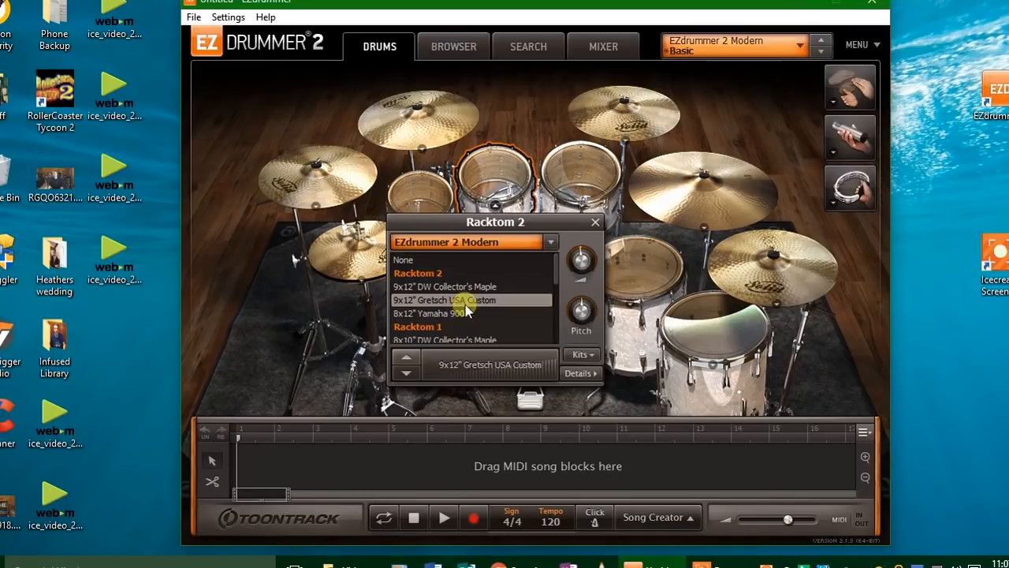
left_click(582, 353)
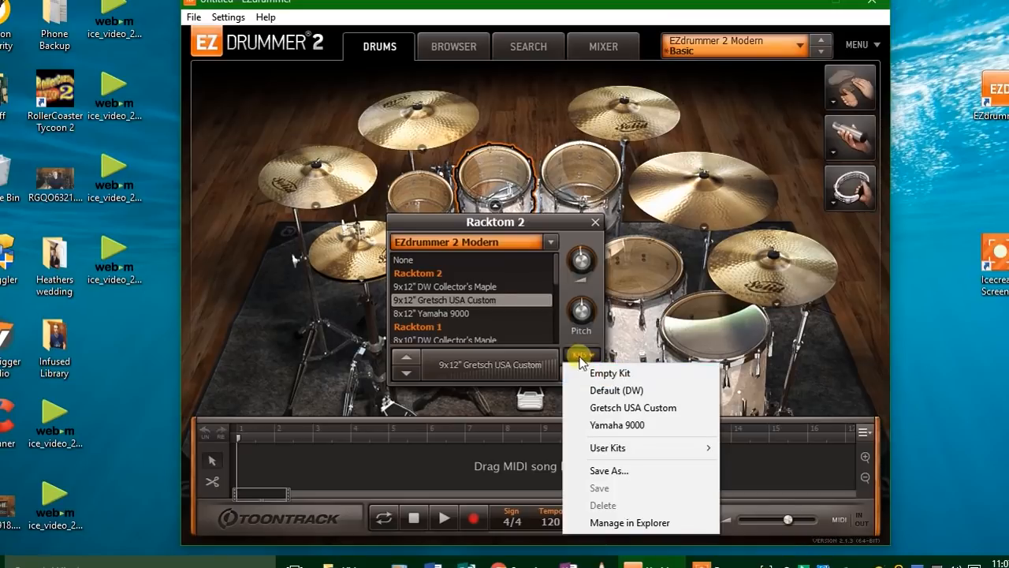
mouse_move(623, 407)
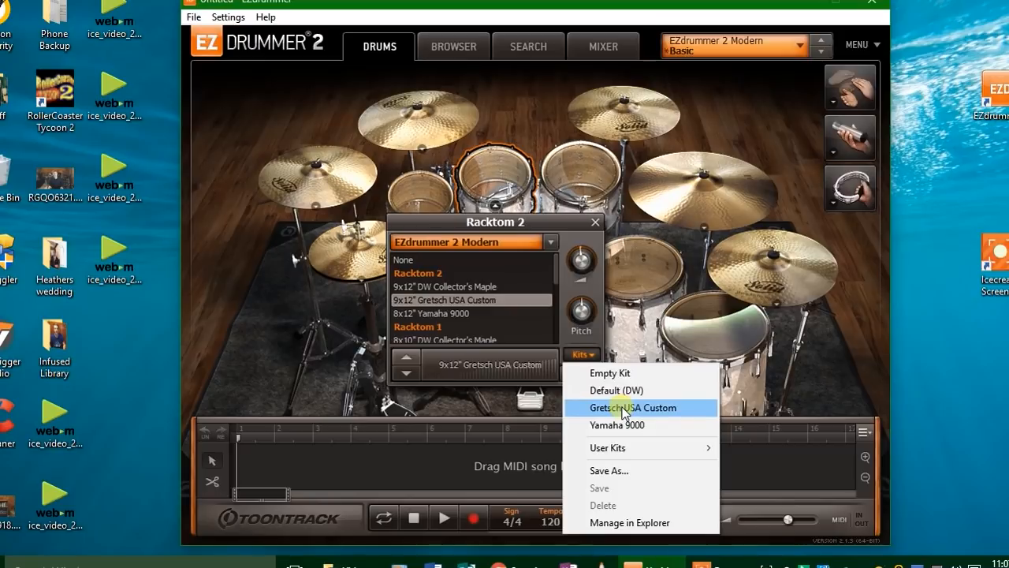
left_click(633, 407)
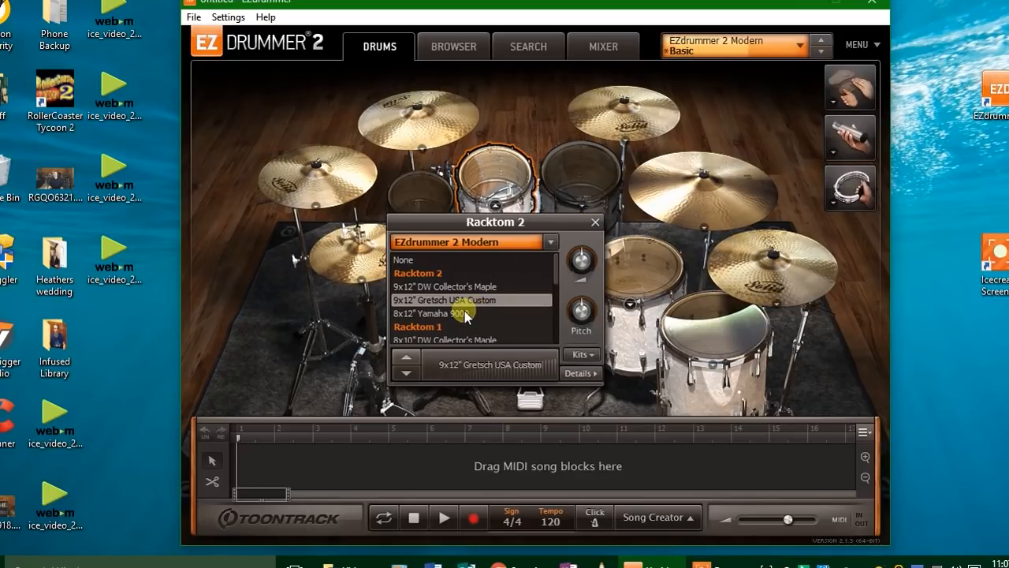
left_click(452, 313)
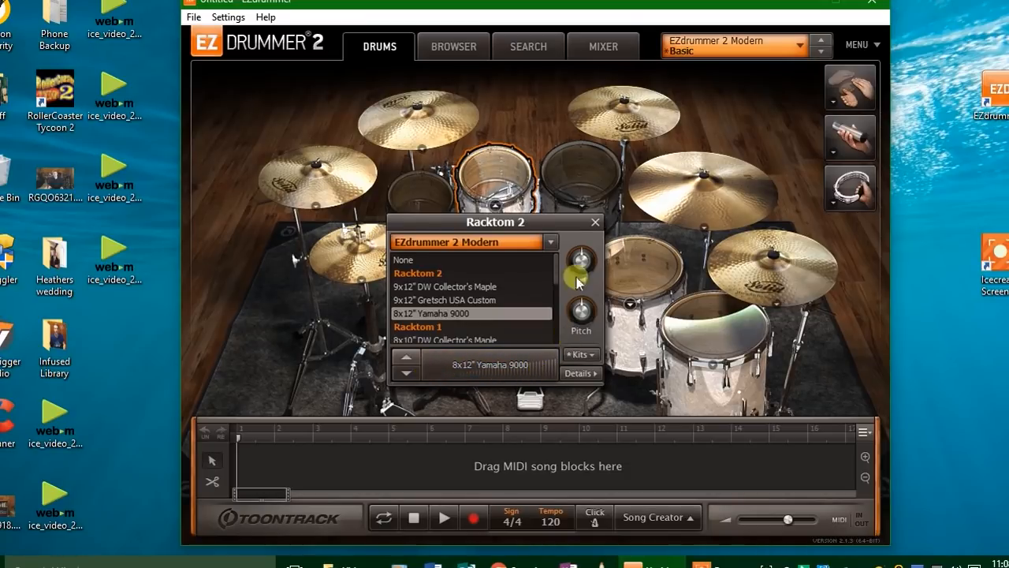
left_click(581, 354)
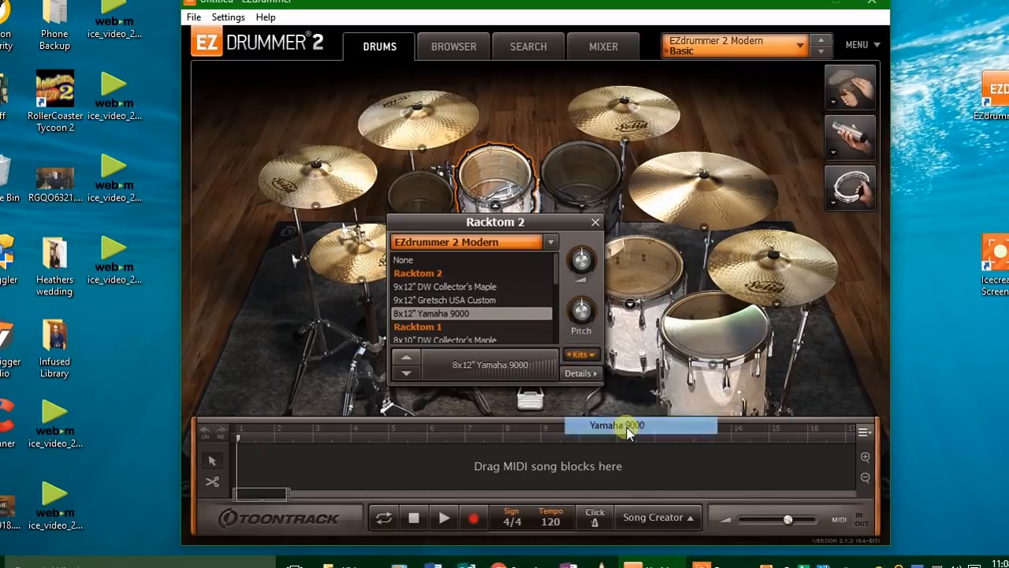
left_click(595, 221)
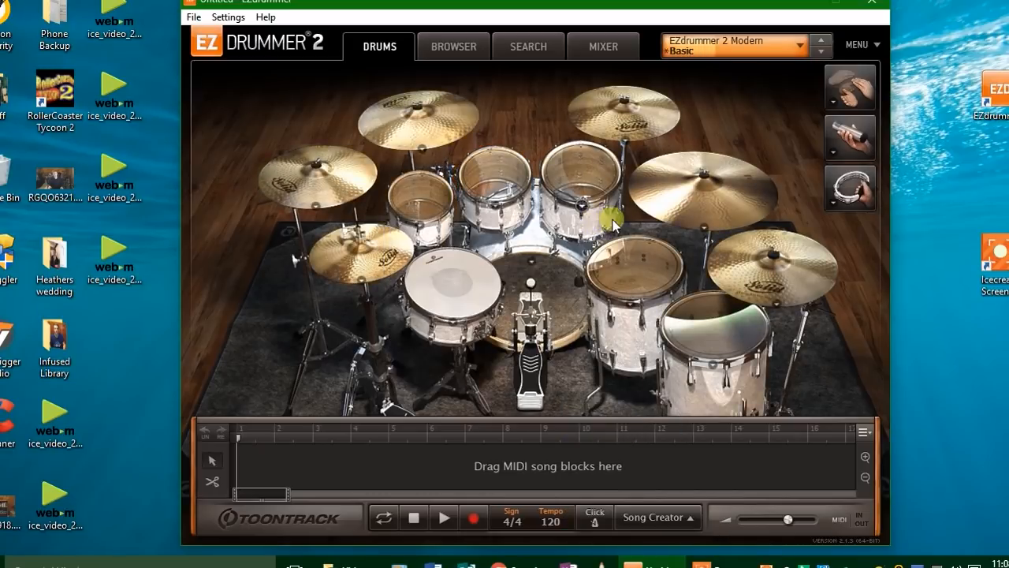
Swap cymbal 3 for a 16" Sabian HHX Evolution Crash and close its popup.
left_click(620, 115)
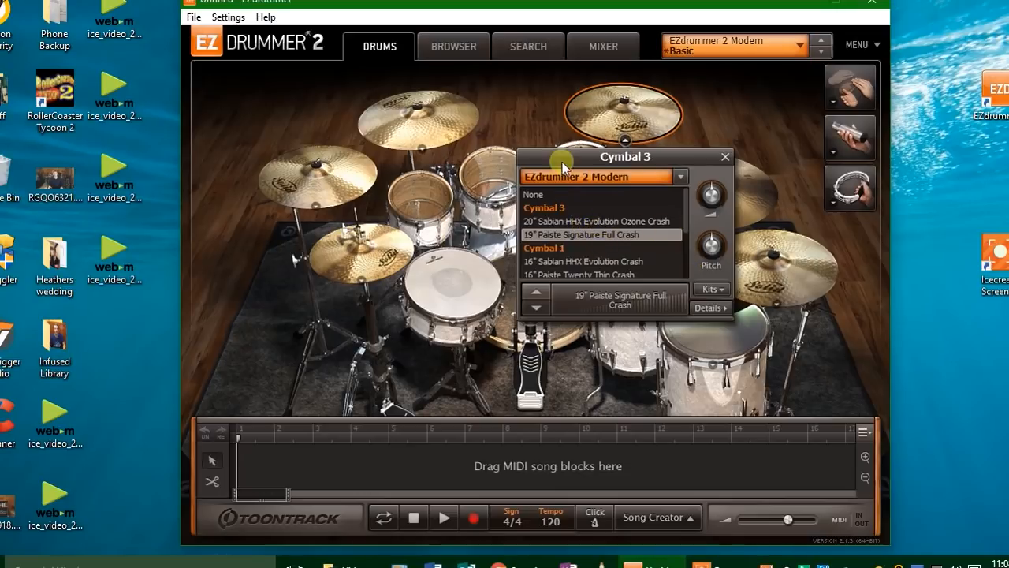
left_click(583, 261)
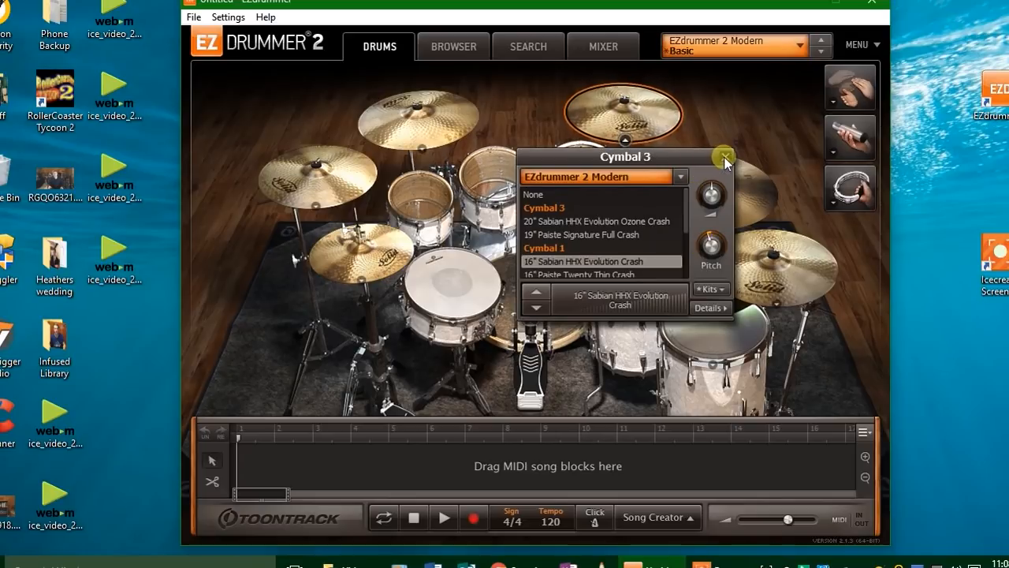
left_click(819, 44)
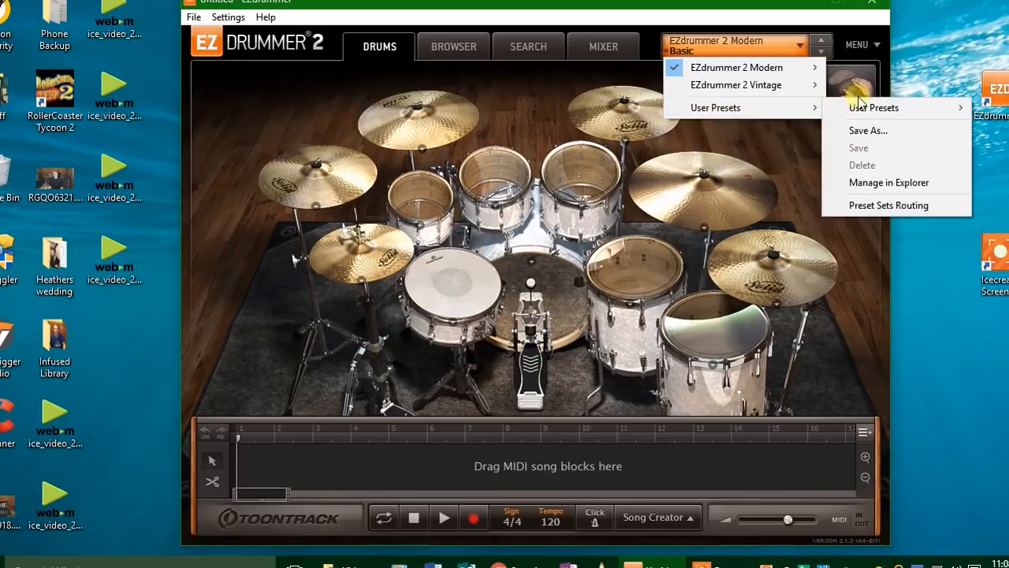
Save the customized kit as a user preset named 'ffgf'.
left_click(867, 130)
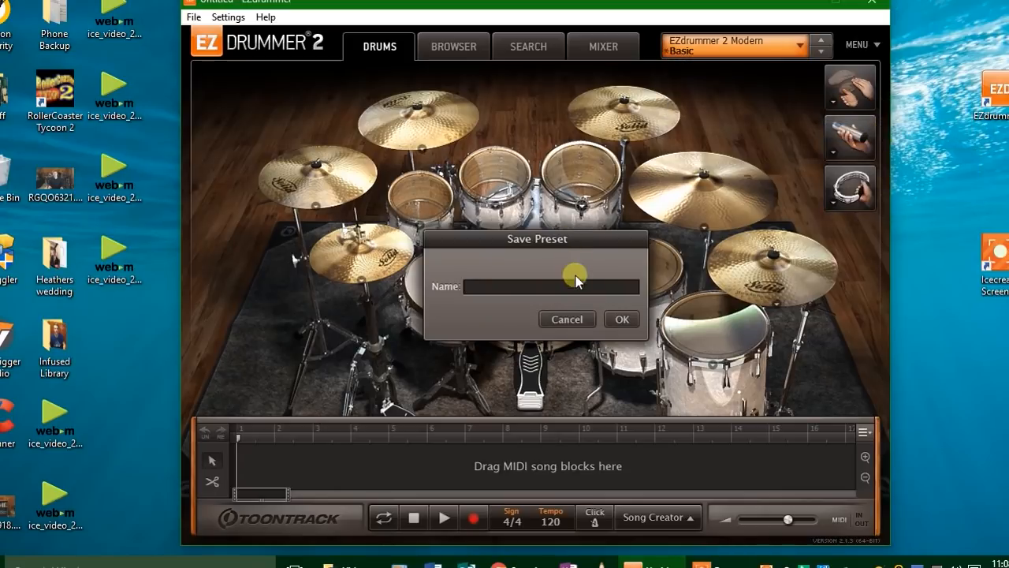
left_click(621, 318)
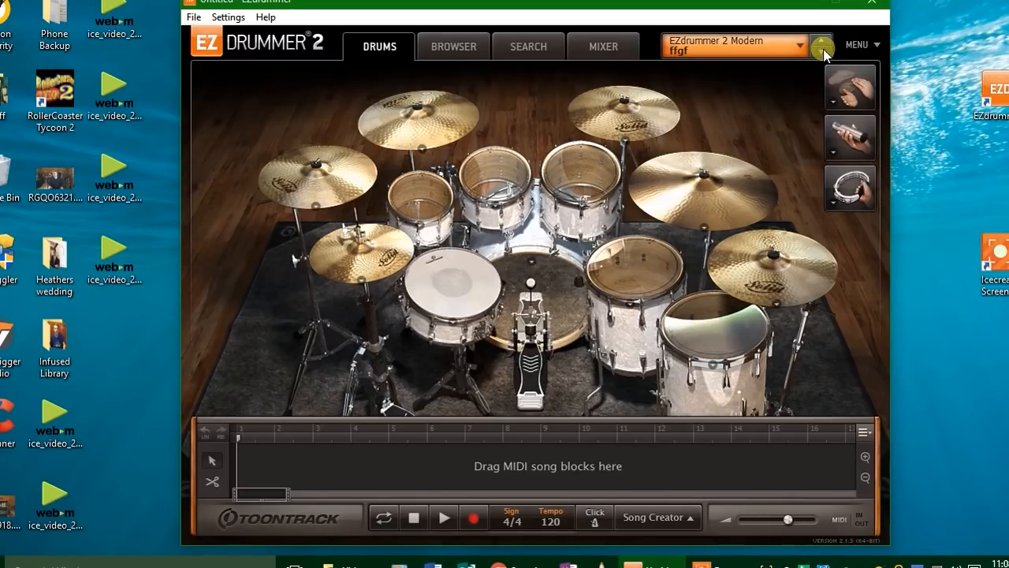
left_click(821, 45)
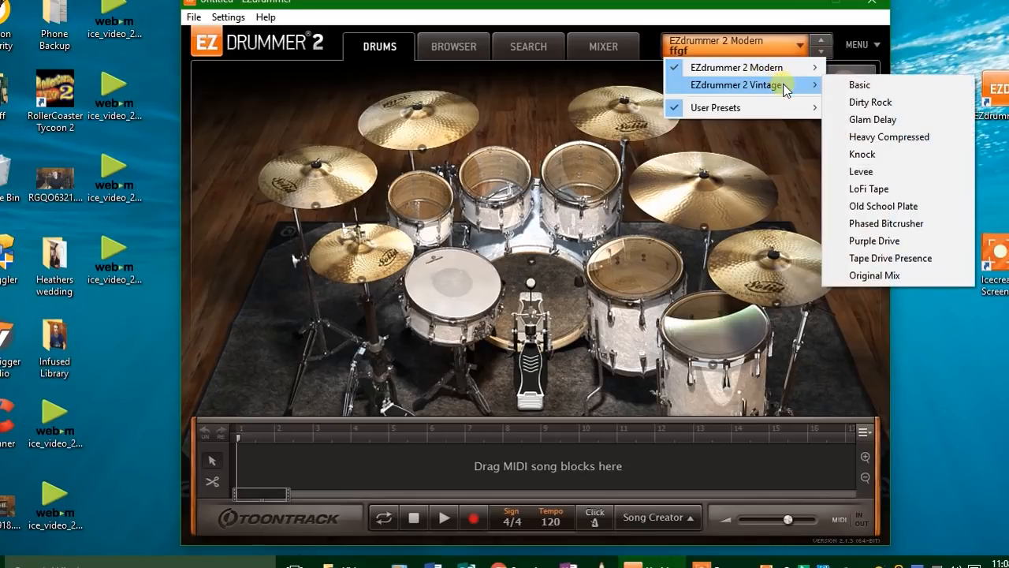
mouse_move(887, 154)
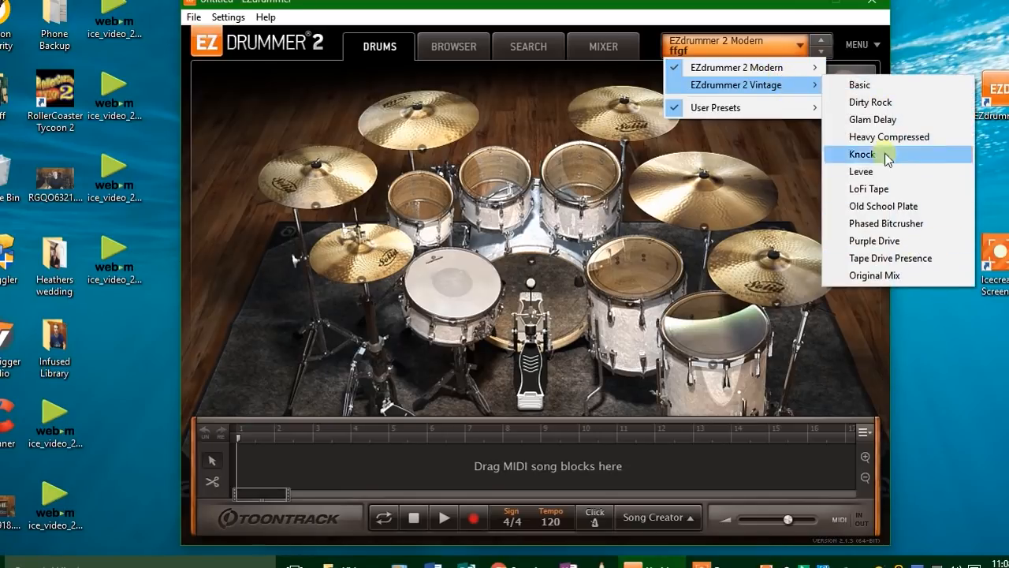
mouse_move(859, 84)
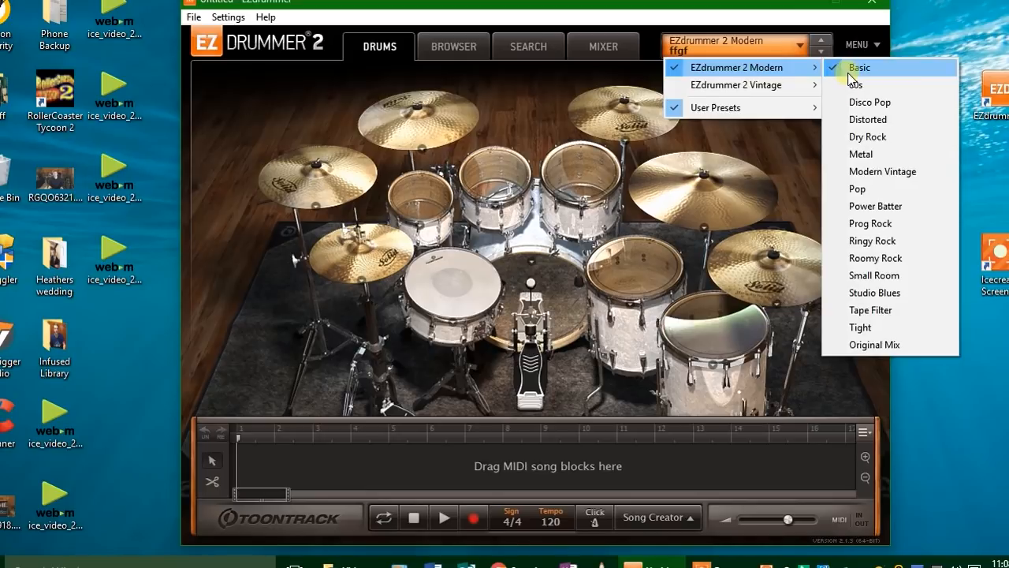
mouse_move(851, 79)
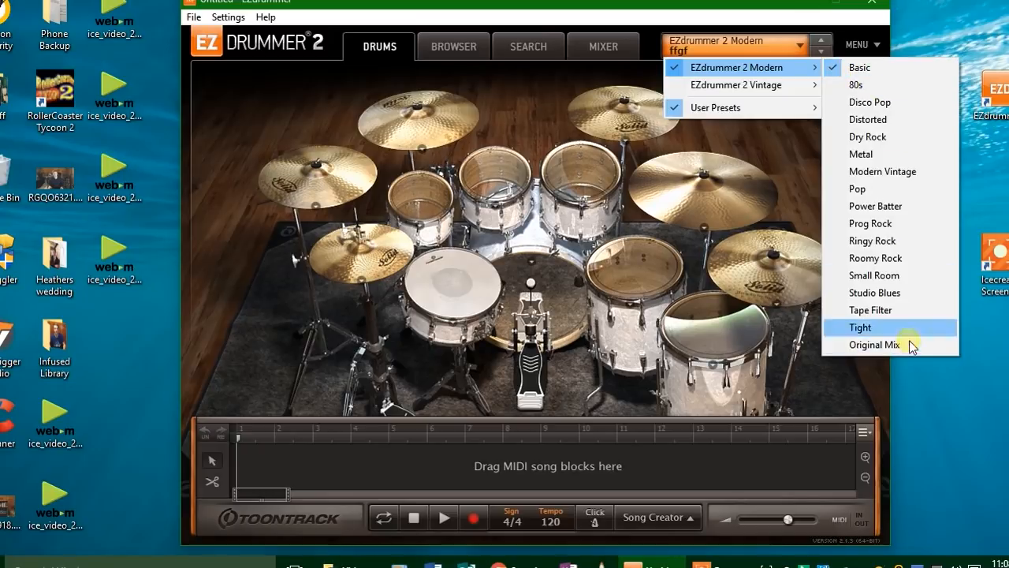
Pick Modern > Metal from the preset list and bring up its mixer.
left_click(861, 154)
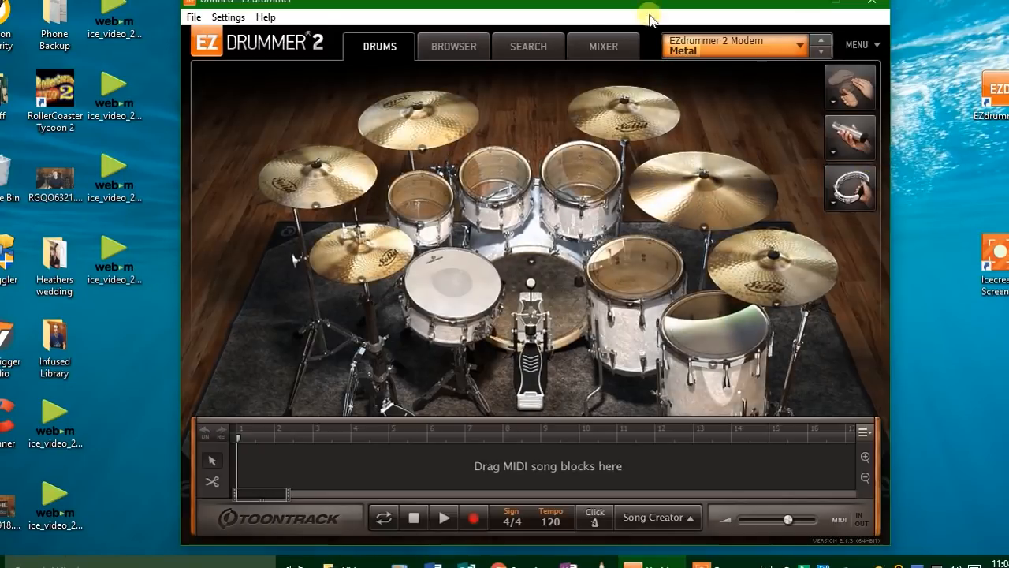
left_click(603, 46)
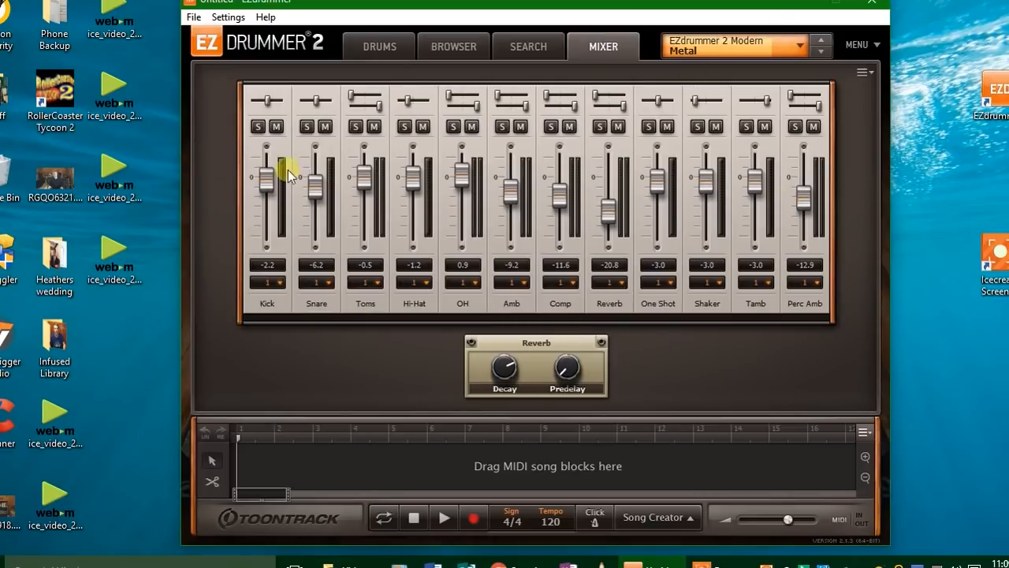
mouse_move(303, 172)
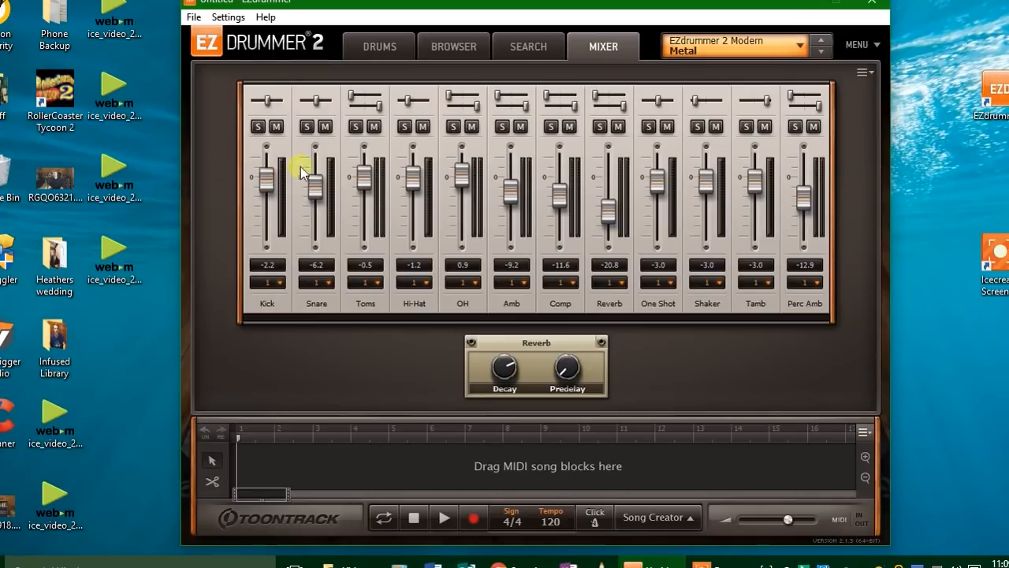
Load the Distorted mixer preset with distortion and delay, then return to the kit view.
left_click(820, 44)
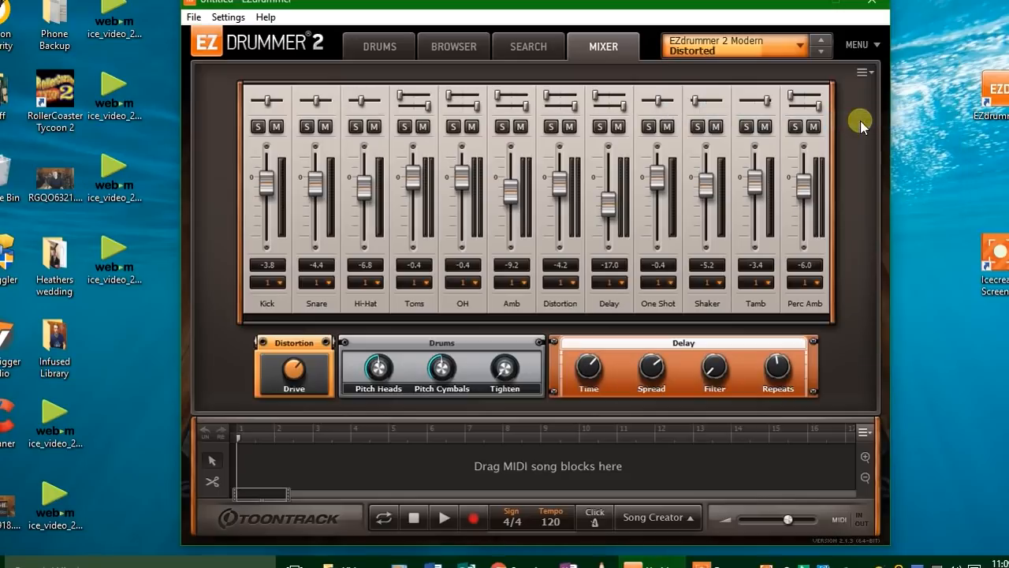
mouse_move(254, 339)
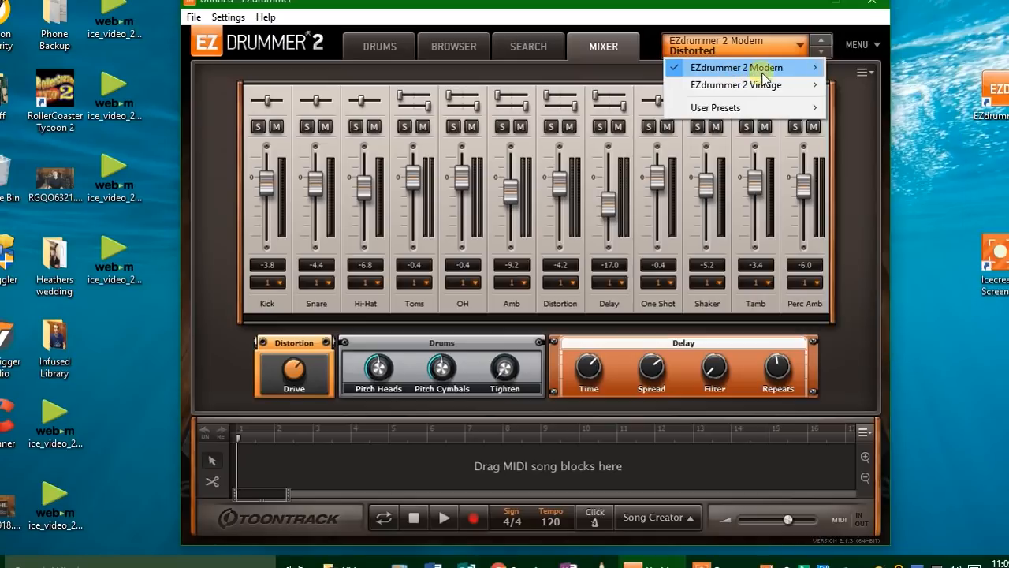
left_click(379, 45)
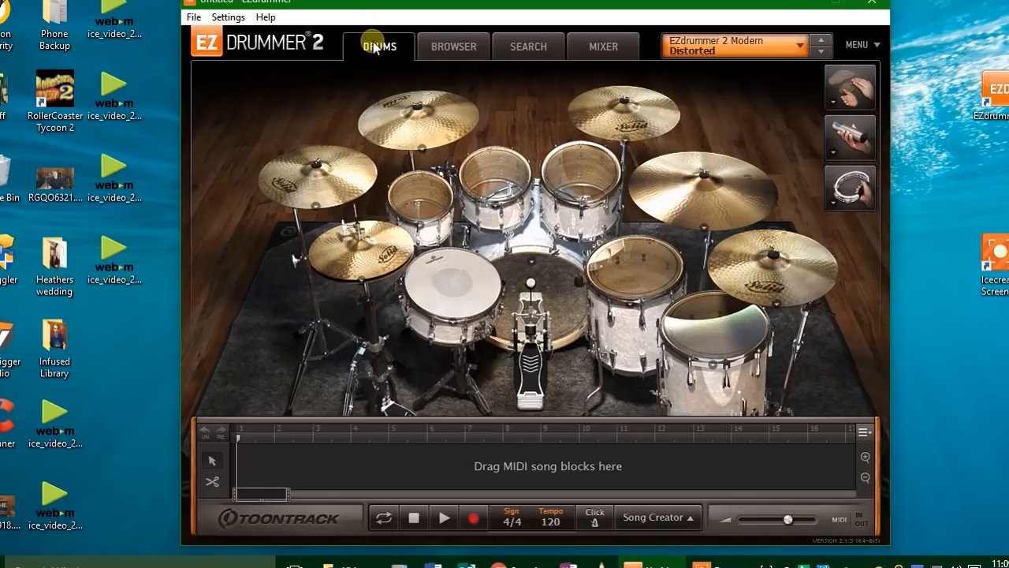
mouse_move(553, 103)
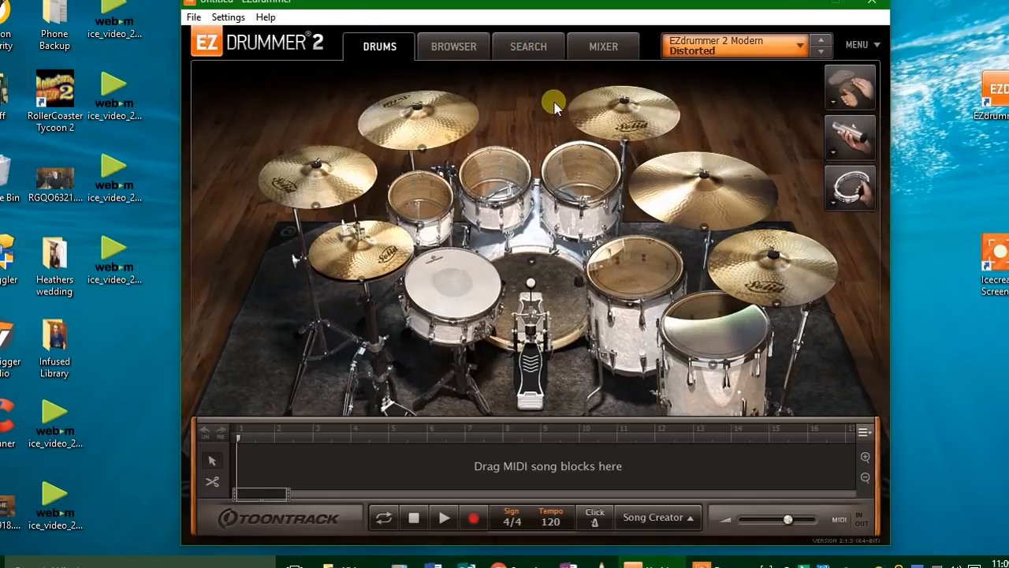
mouse_move(564, 105)
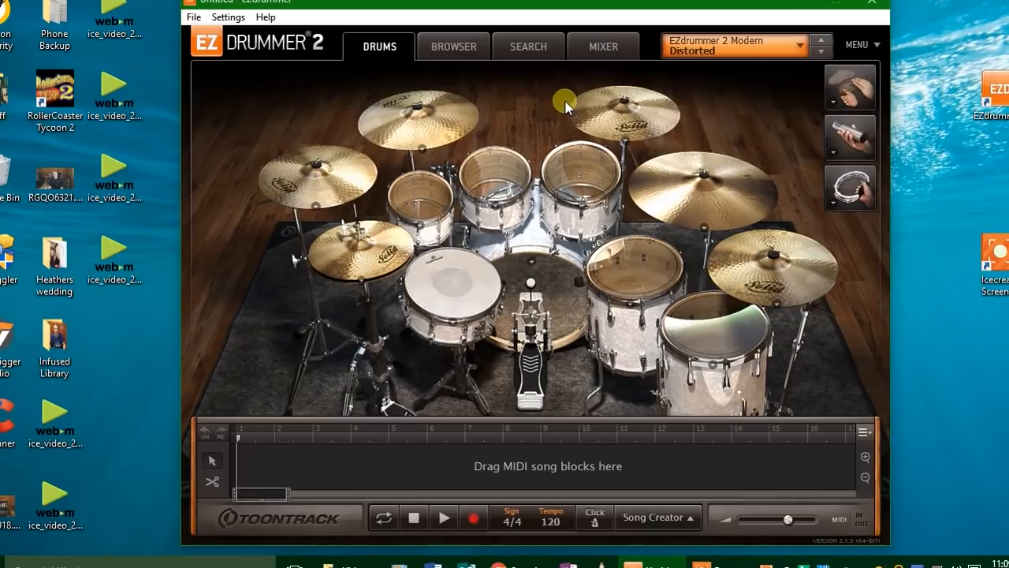
mouse_move(725, 97)
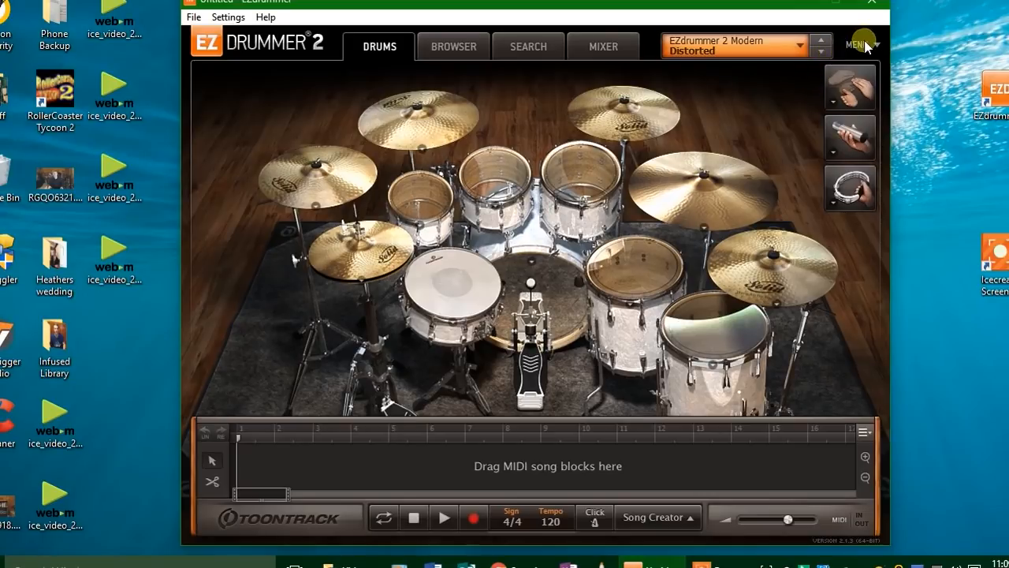
Open the MENU options to reveal Settings and its E-Drums entry.
left_click(860, 44)
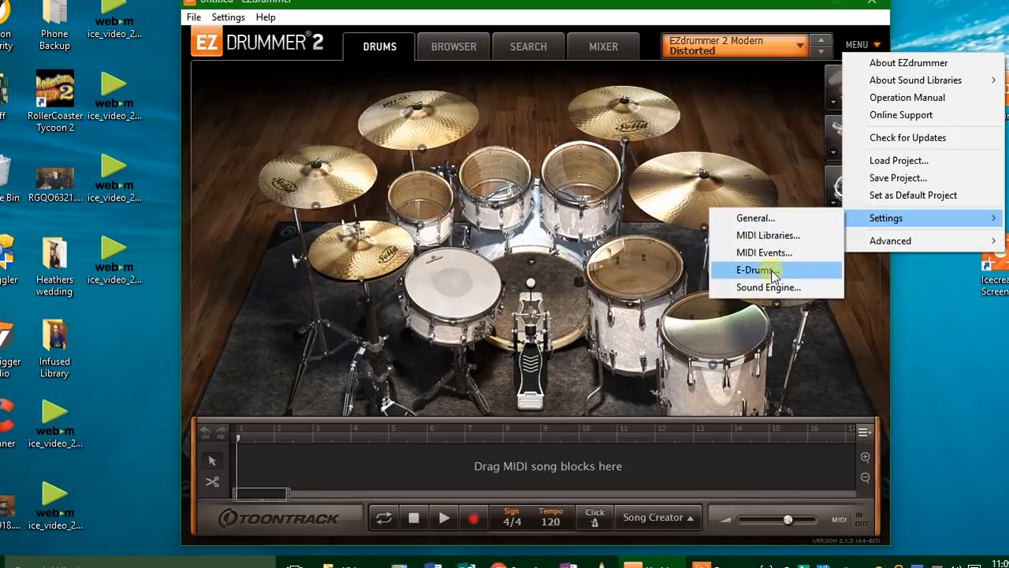
Set Roland MIDI mapping and the default hi-hat pedal curve, then show the mixer.
left_click(755, 268)
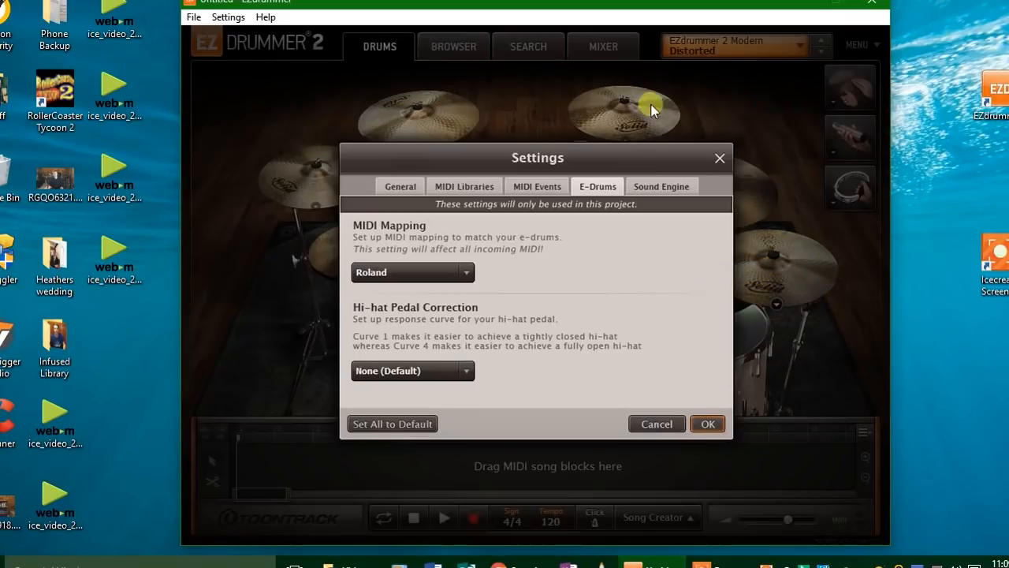
mouse_move(391, 280)
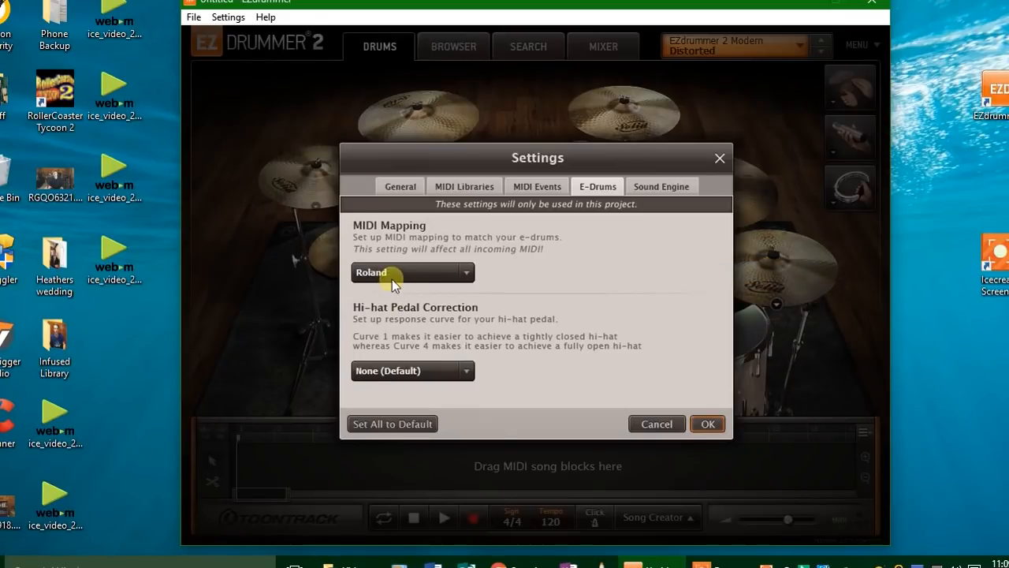
left_click(412, 272)
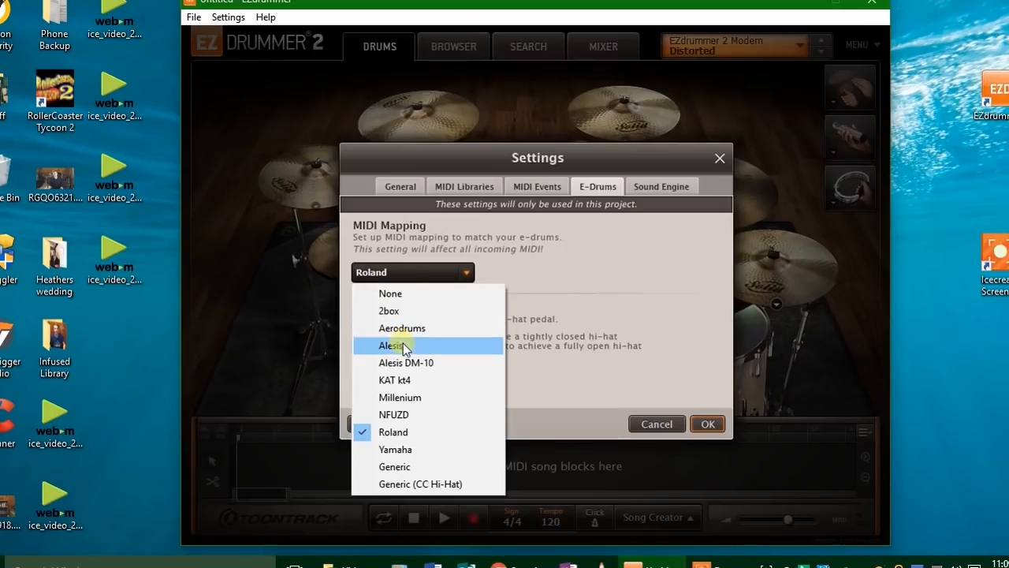
mouse_move(438, 344)
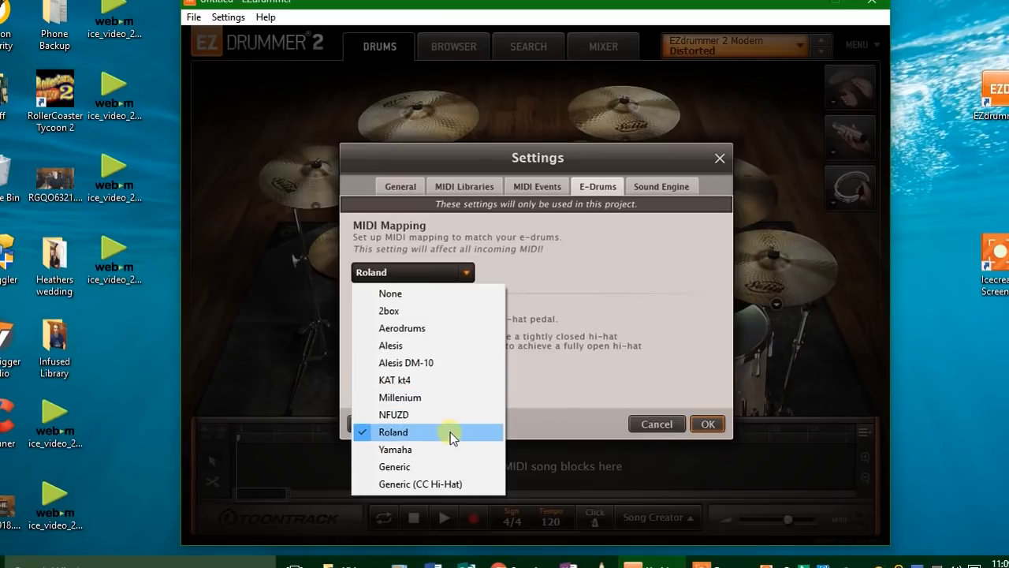
left_click(392, 431)
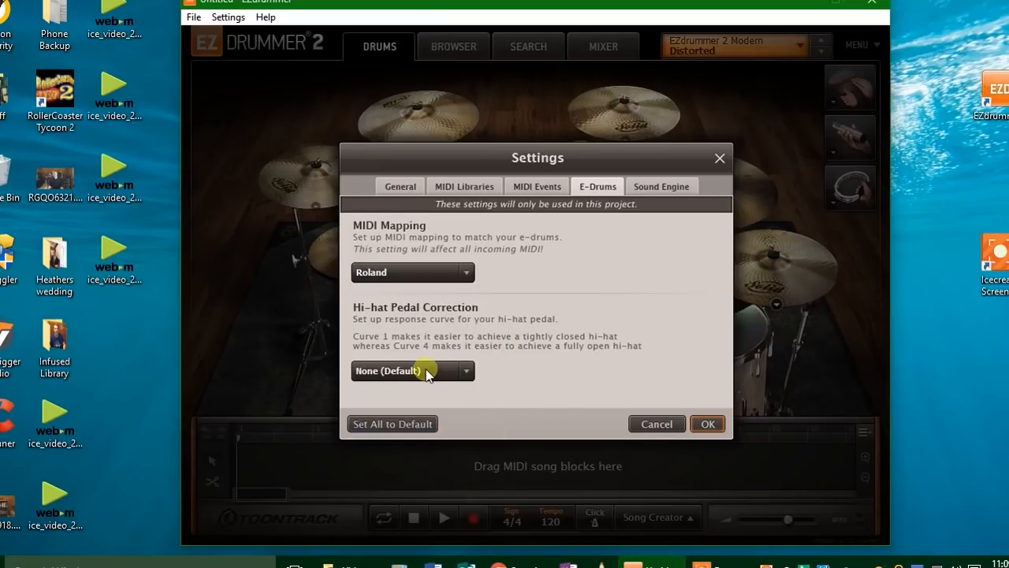
left_click(411, 371)
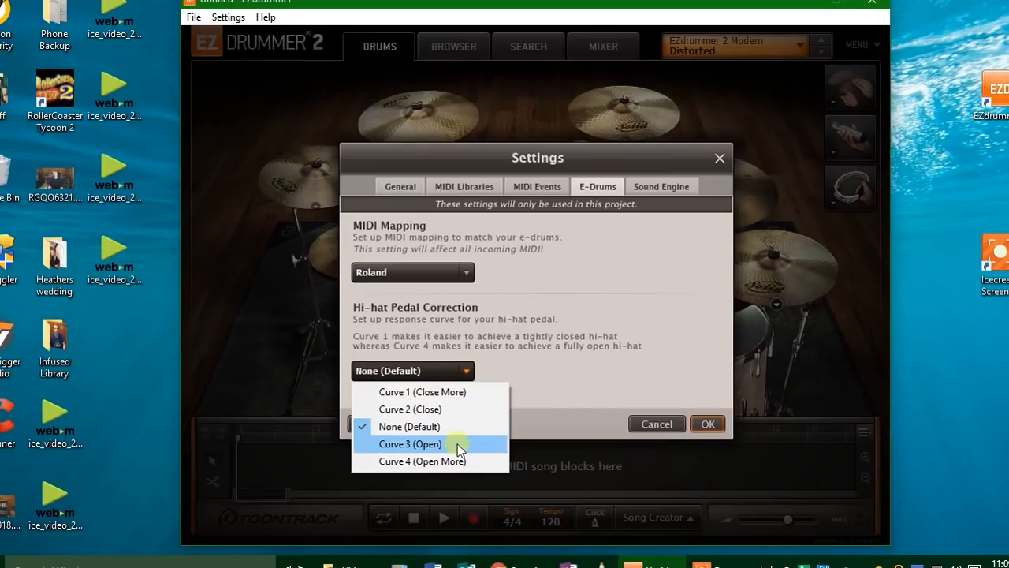
mouse_move(473, 461)
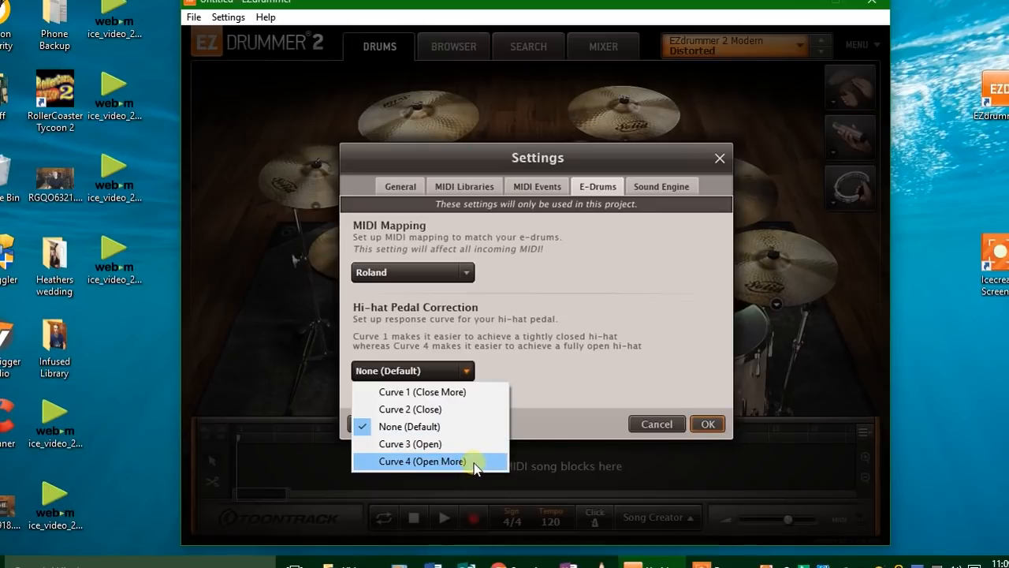
left_click(422, 460)
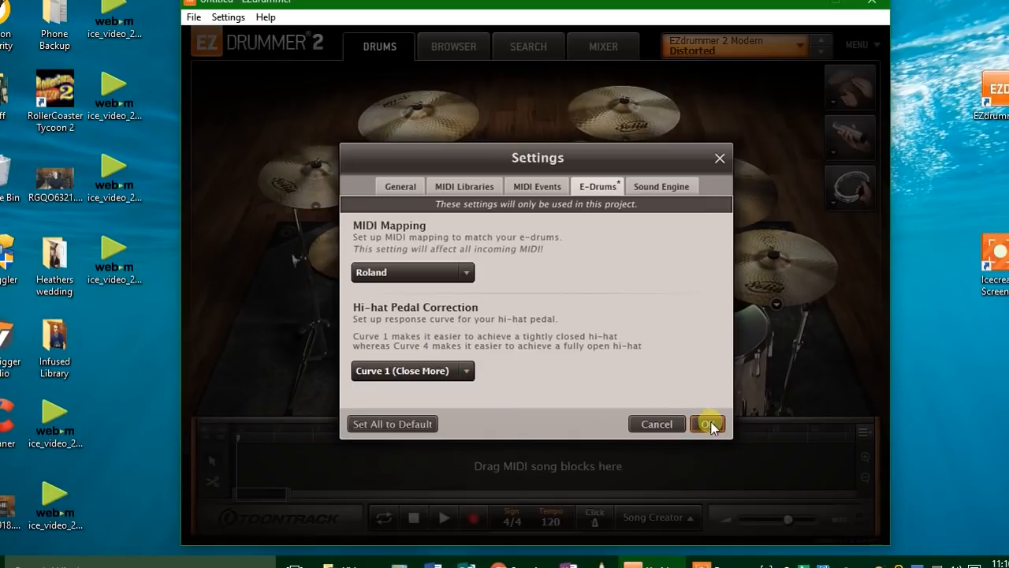
left_click(392, 424)
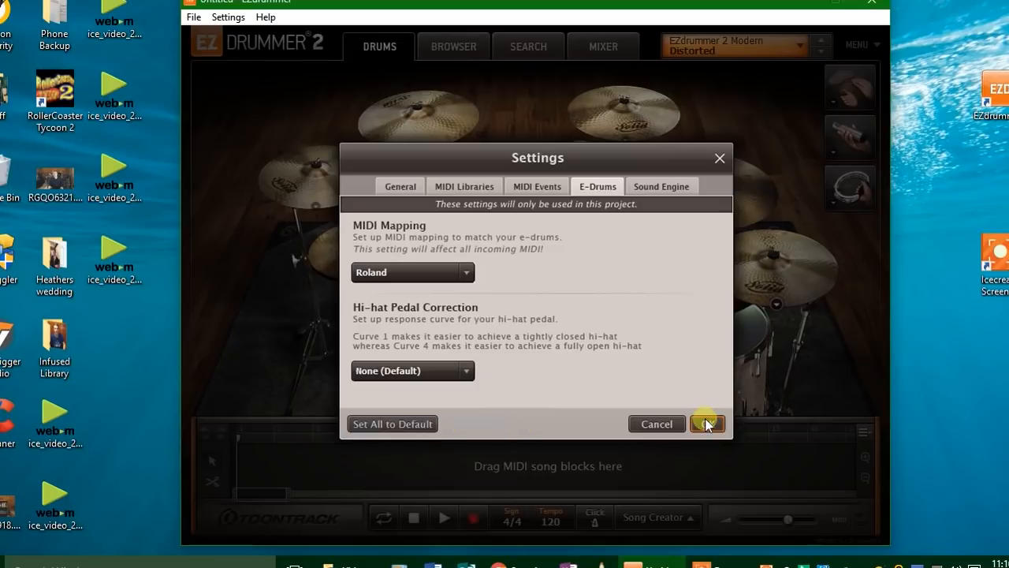
left_click(413, 371)
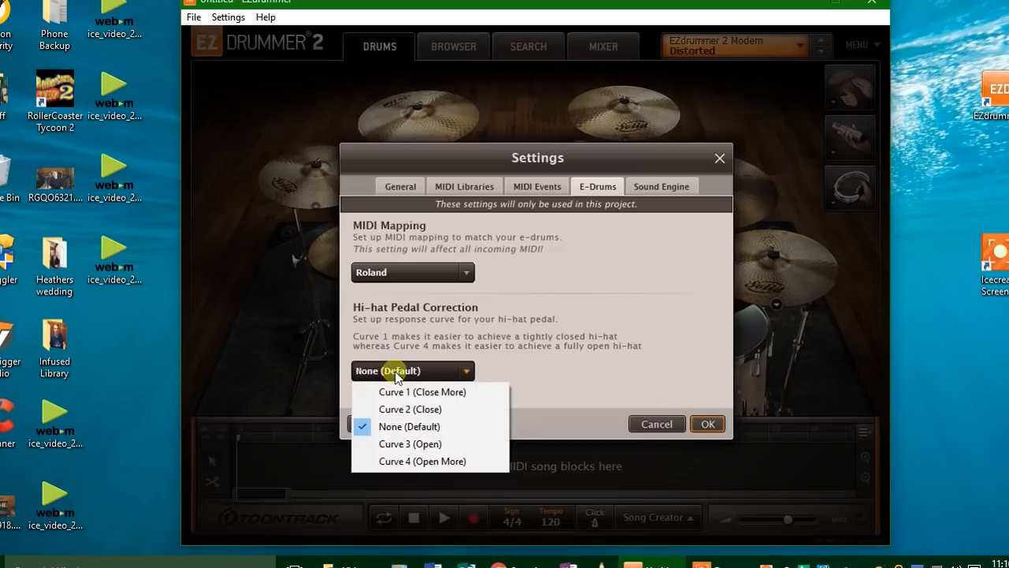
left_click(410, 426)
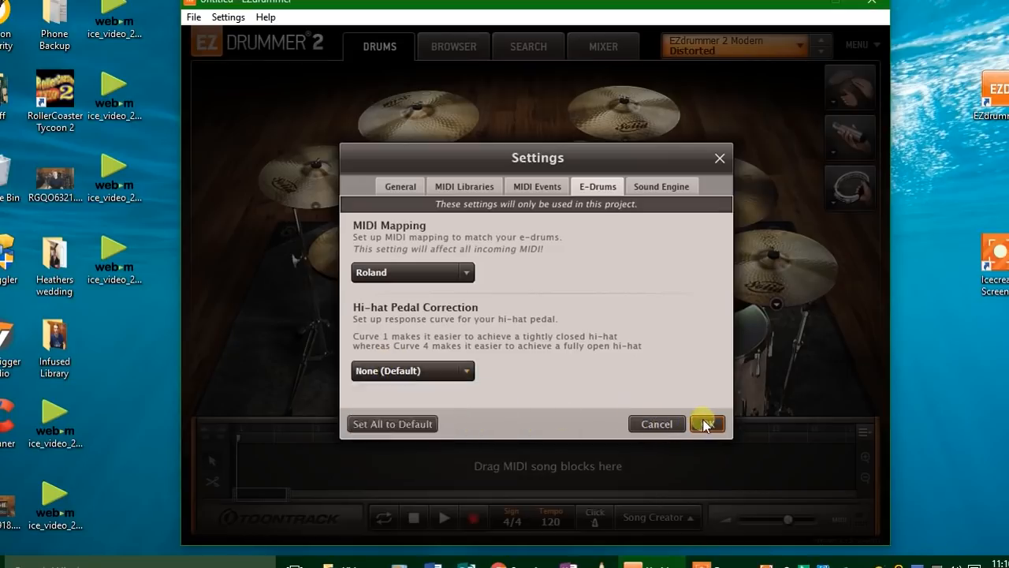
left_click(705, 424)
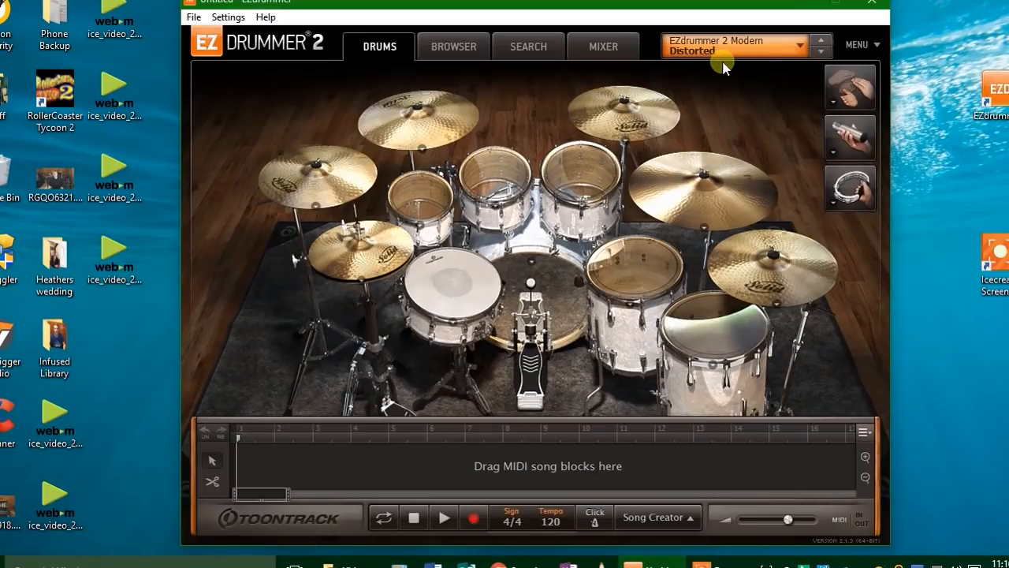
mouse_move(714, 75)
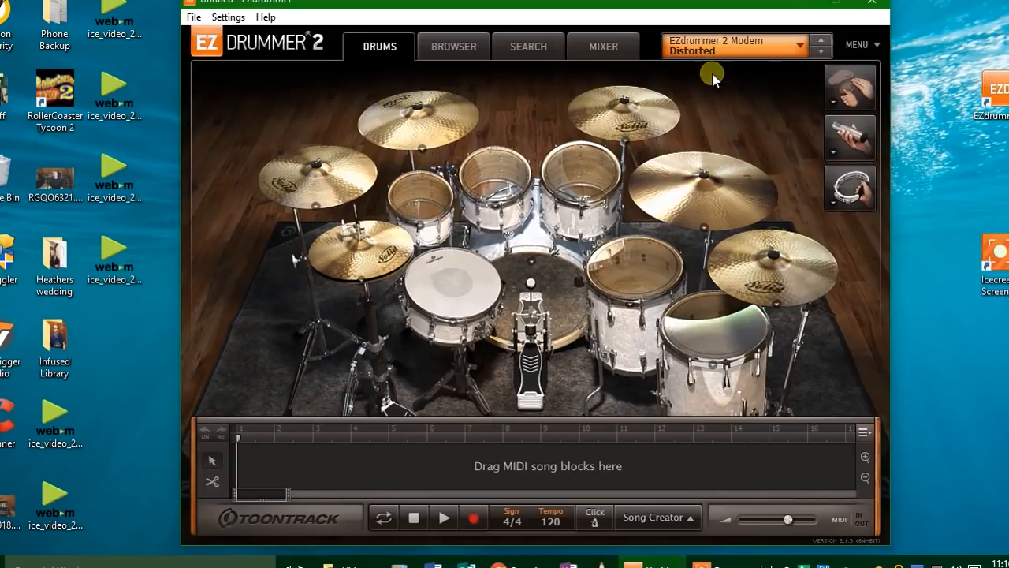
mouse_move(701, 94)
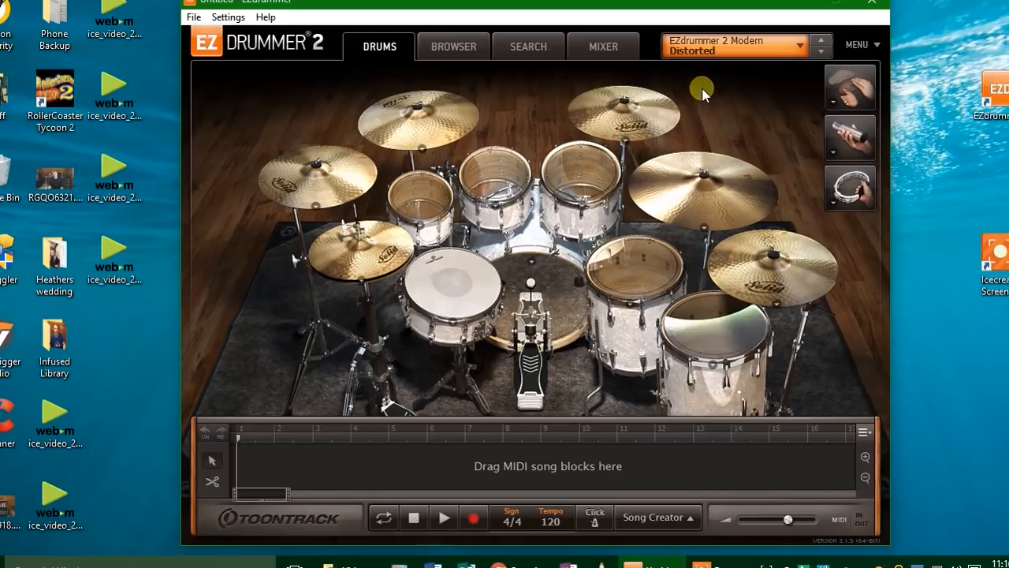
left_click(603, 45)
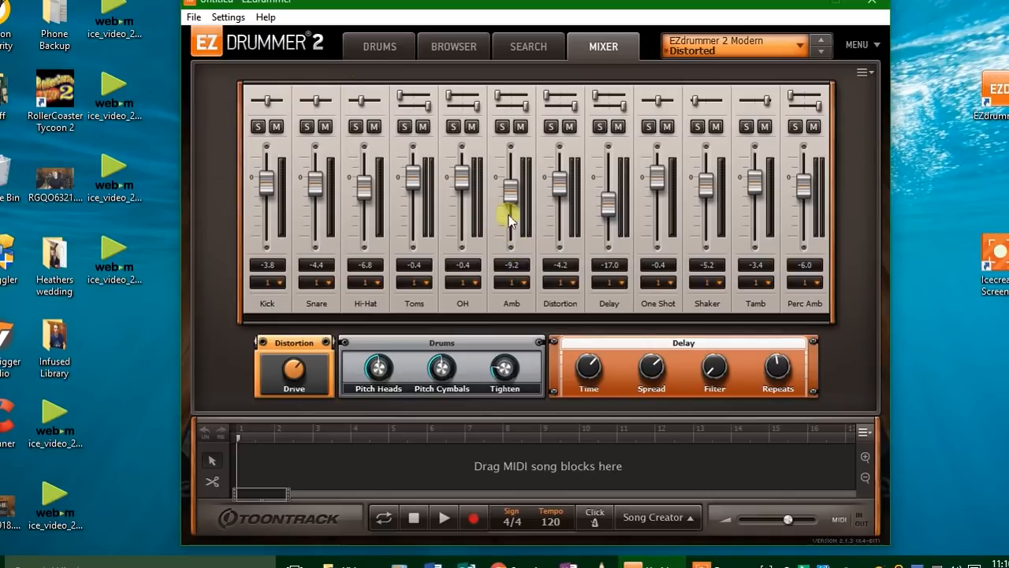
Return to the kit view, then open the groove browser listing the MIDI libraries.
left_click(378, 46)
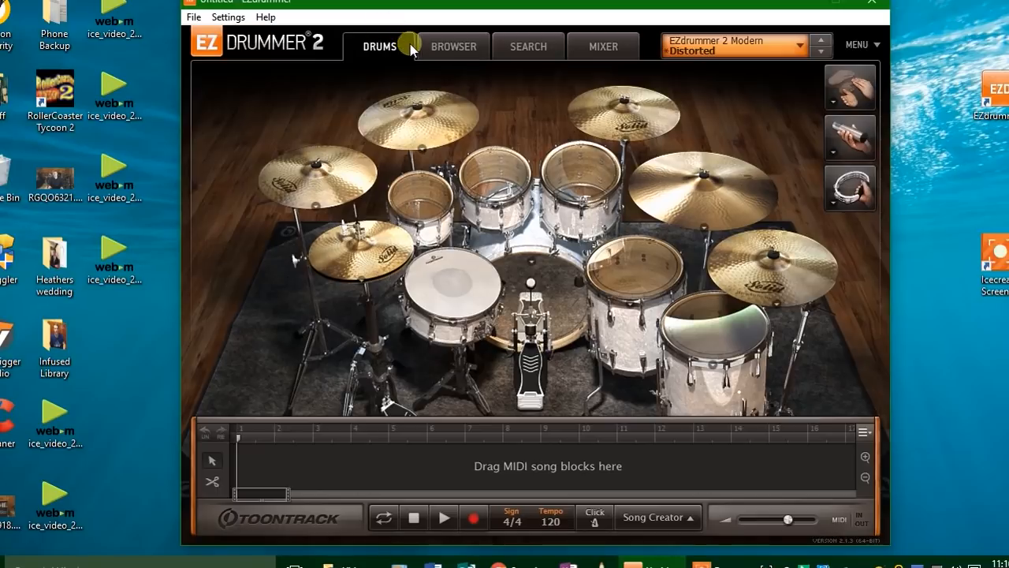
left_click(453, 46)
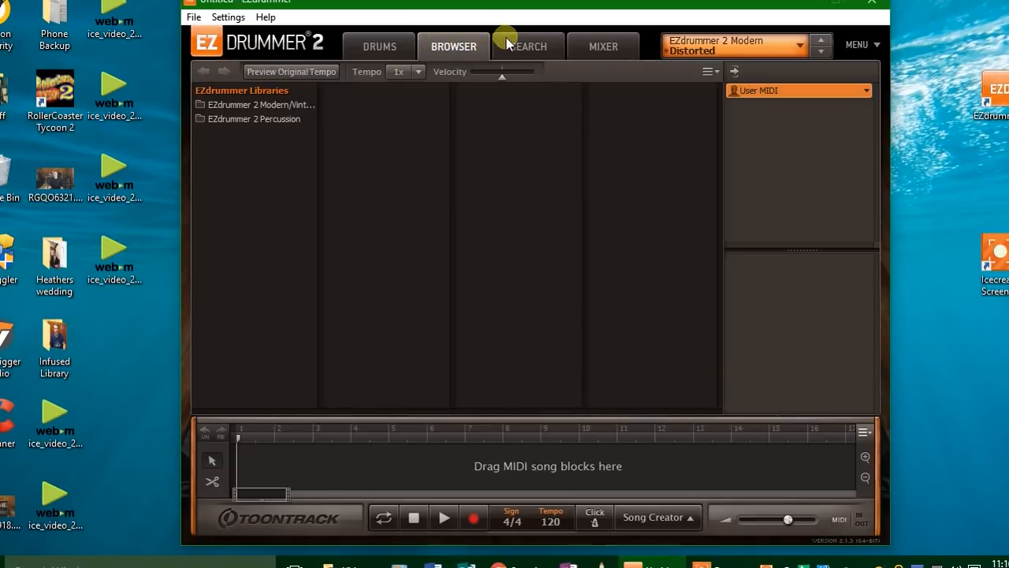
Show the groove search page with genre and type filters and groove list.
left_click(528, 46)
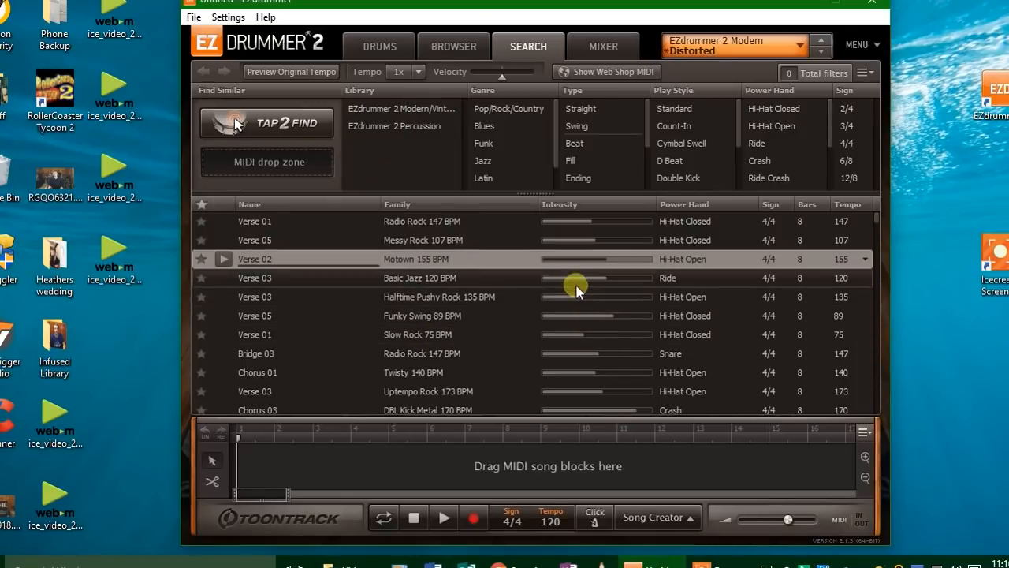
mouse_move(417, 312)
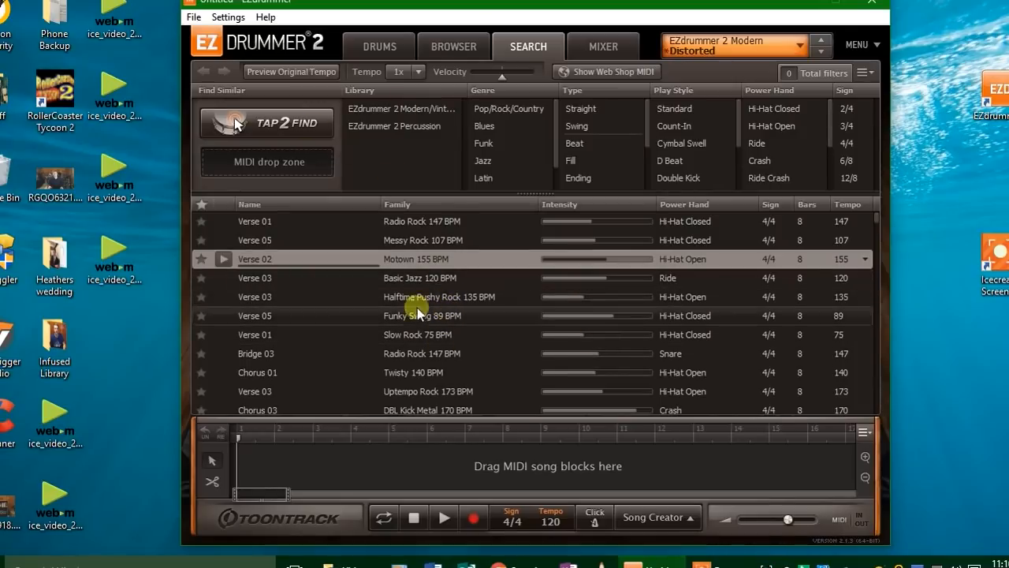
mouse_move(414, 315)
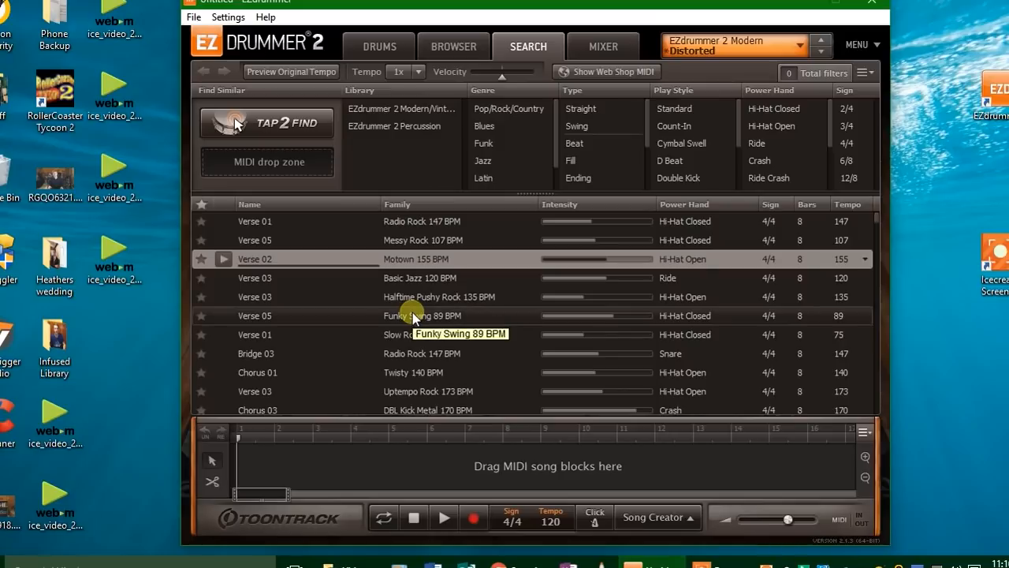
mouse_move(428, 329)
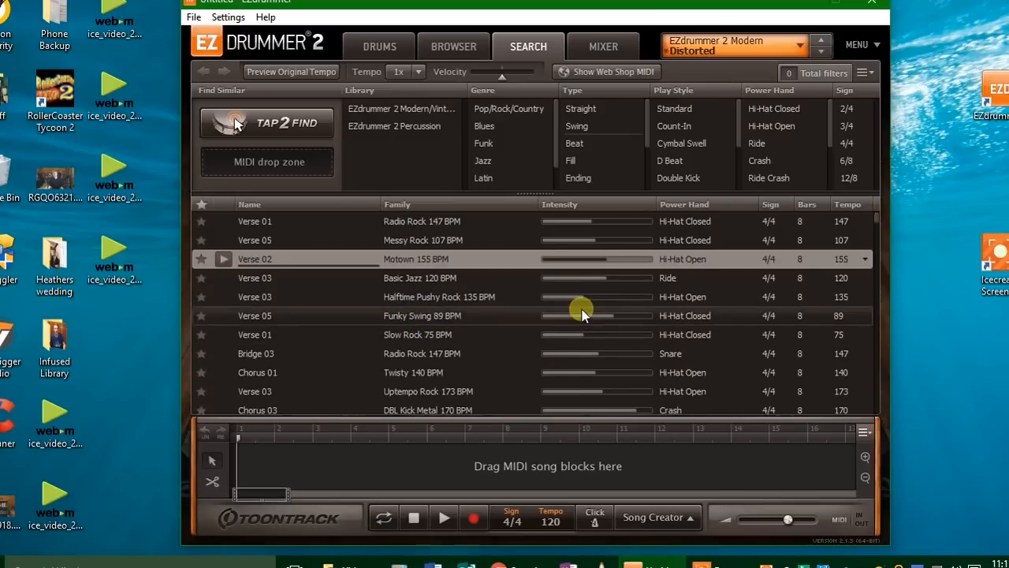
mouse_move(658, 430)
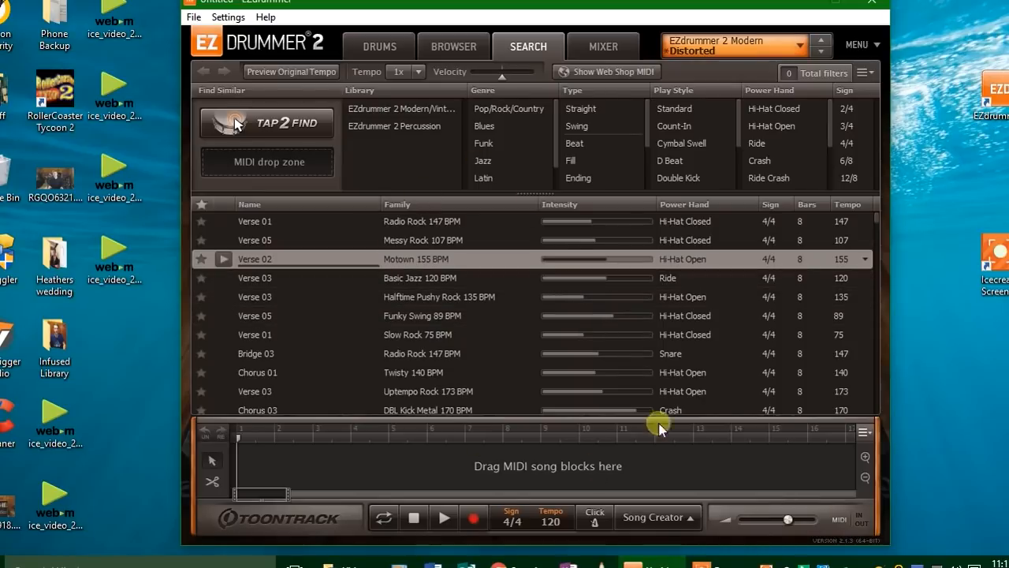
mouse_move(491, 87)
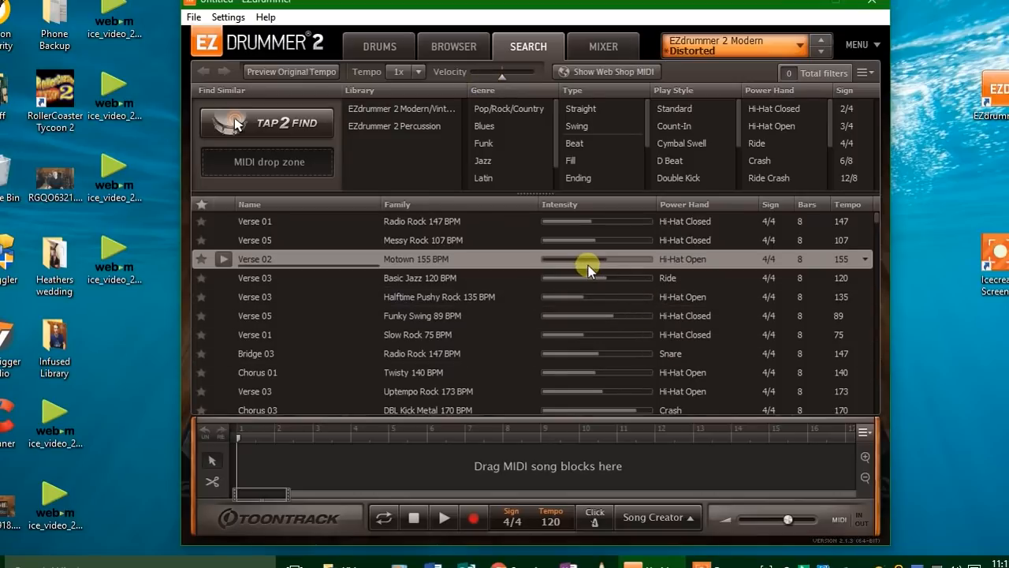
Go back to the full Modern kit view with the Distorted preset loaded.
left_click(379, 46)
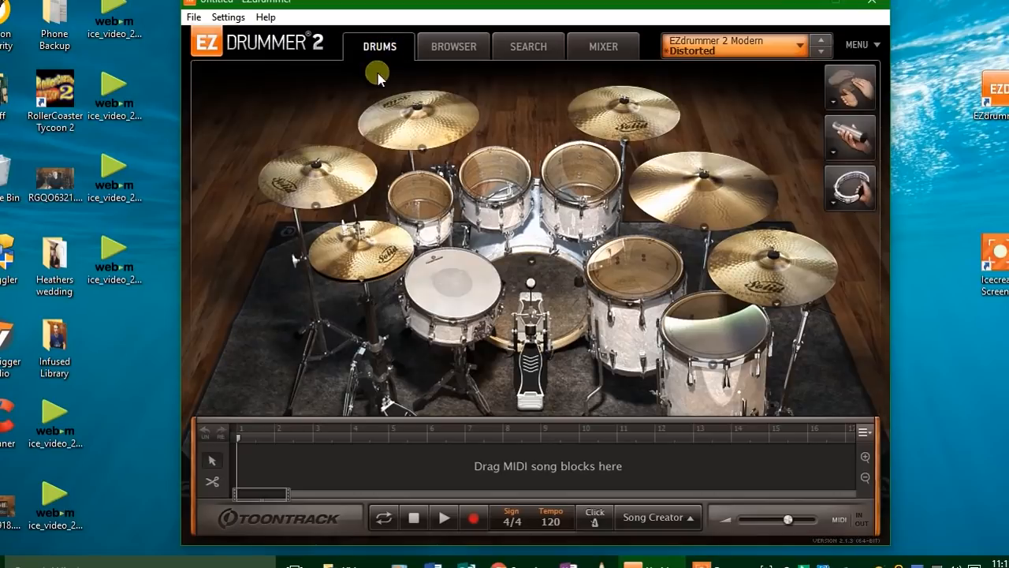
mouse_move(802, 118)
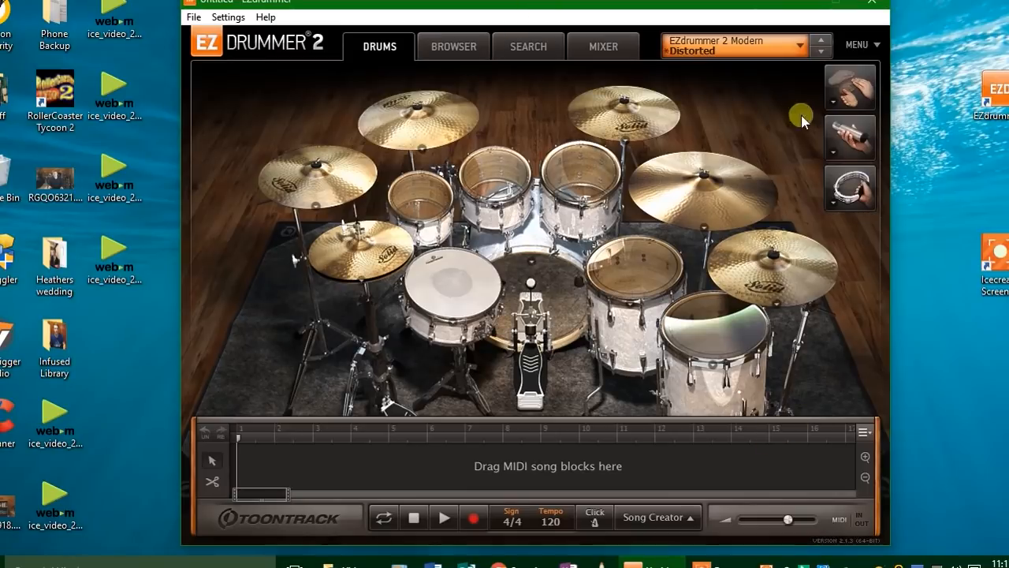
mouse_move(382, 422)
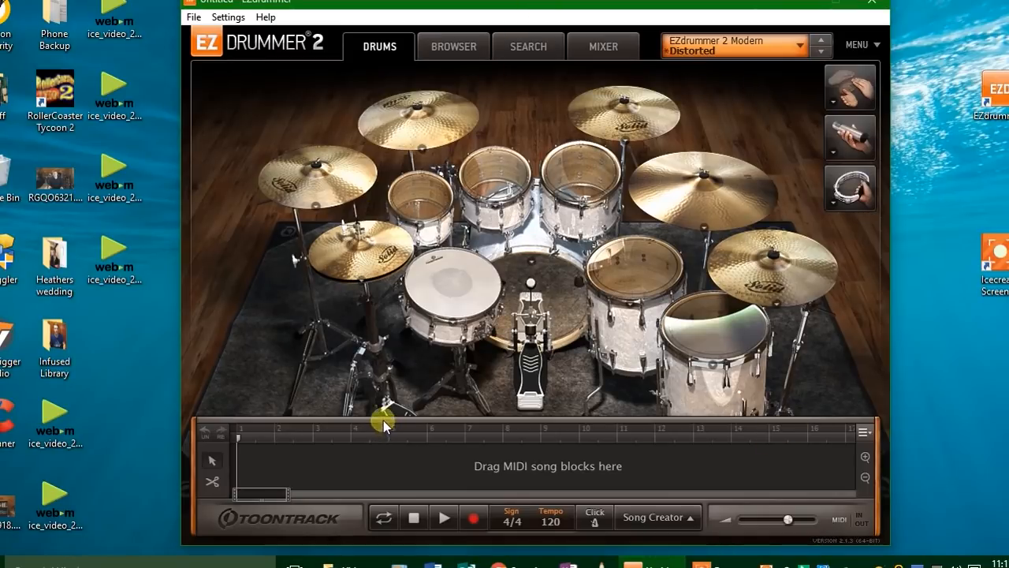
mouse_move(696, 141)
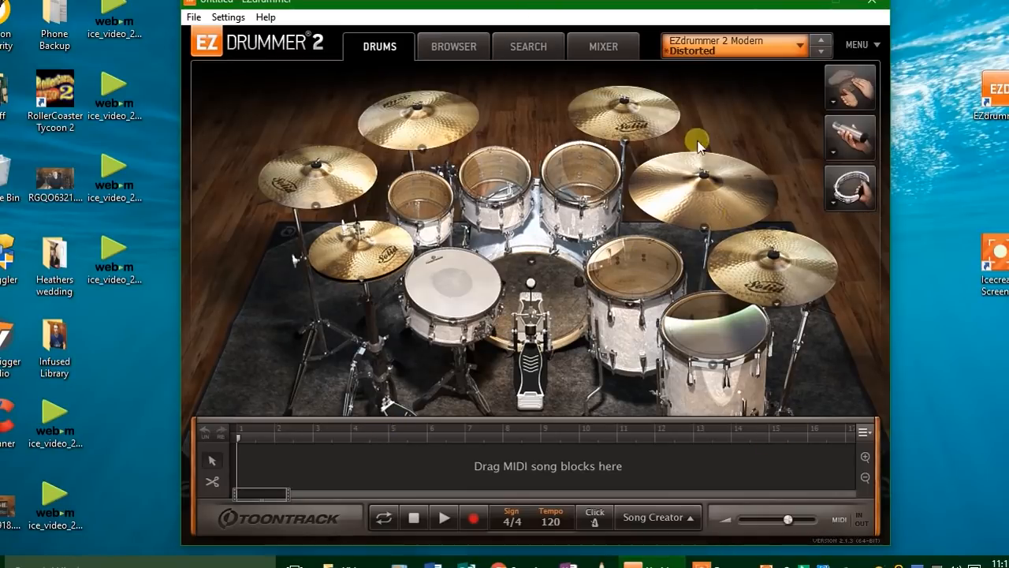
mouse_move(423, 71)
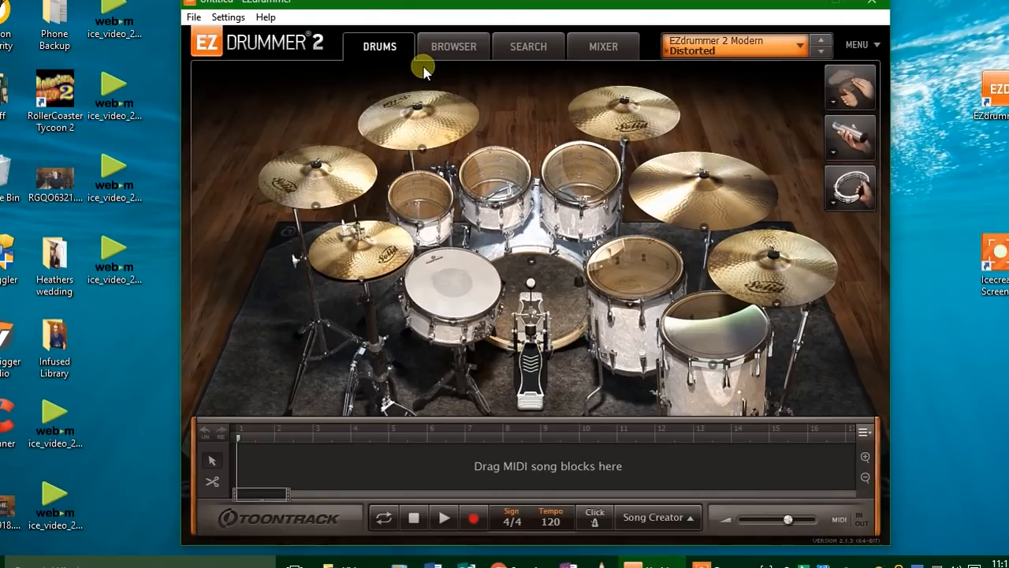
mouse_move(433, 77)
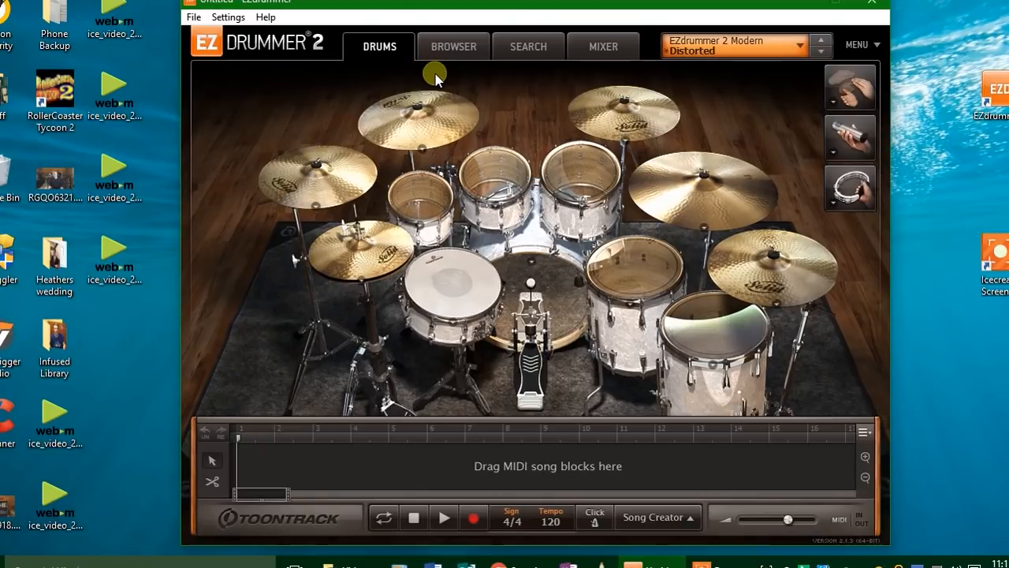
mouse_move(444, 78)
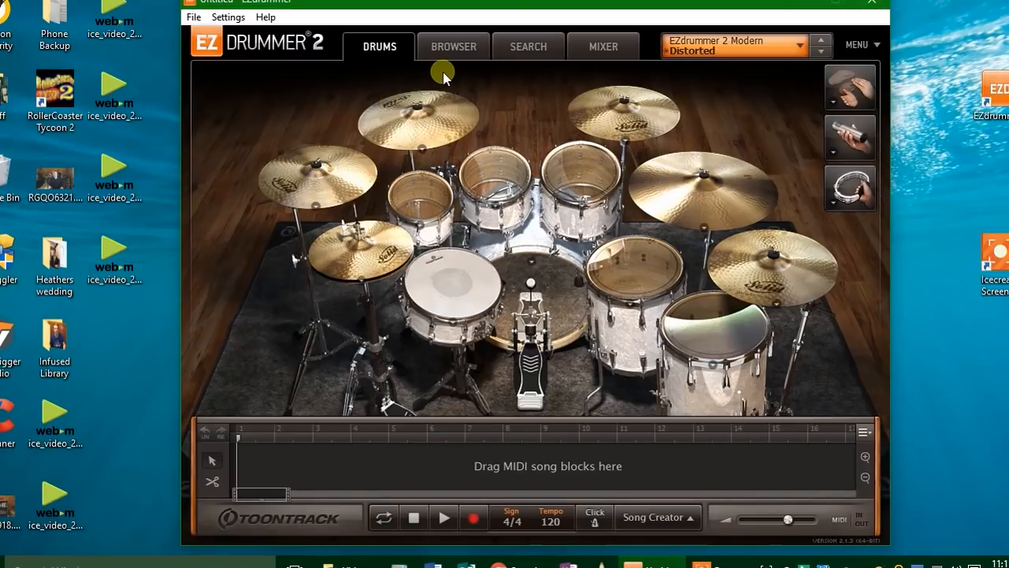
mouse_move(446, 71)
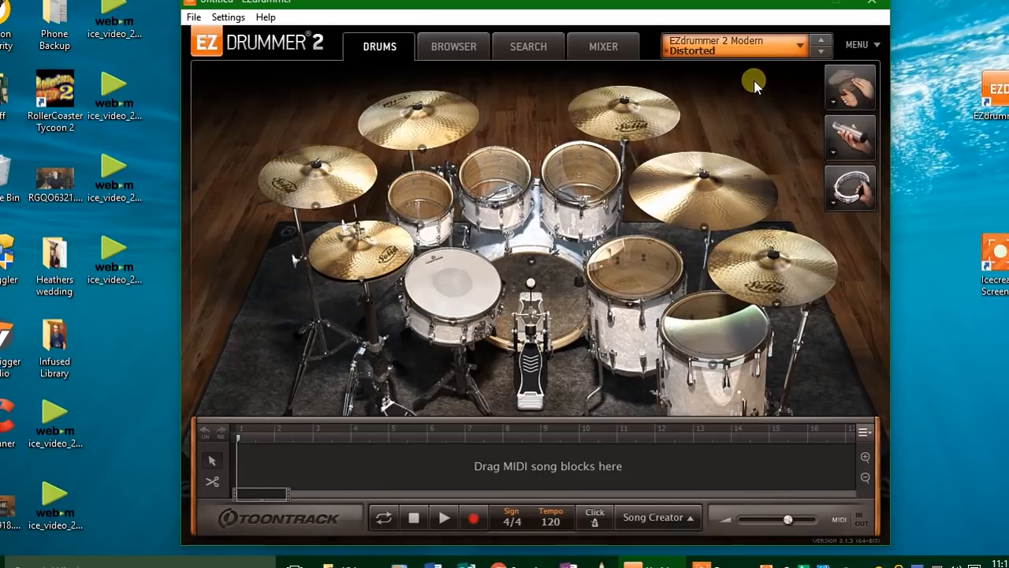
mouse_move(749, 77)
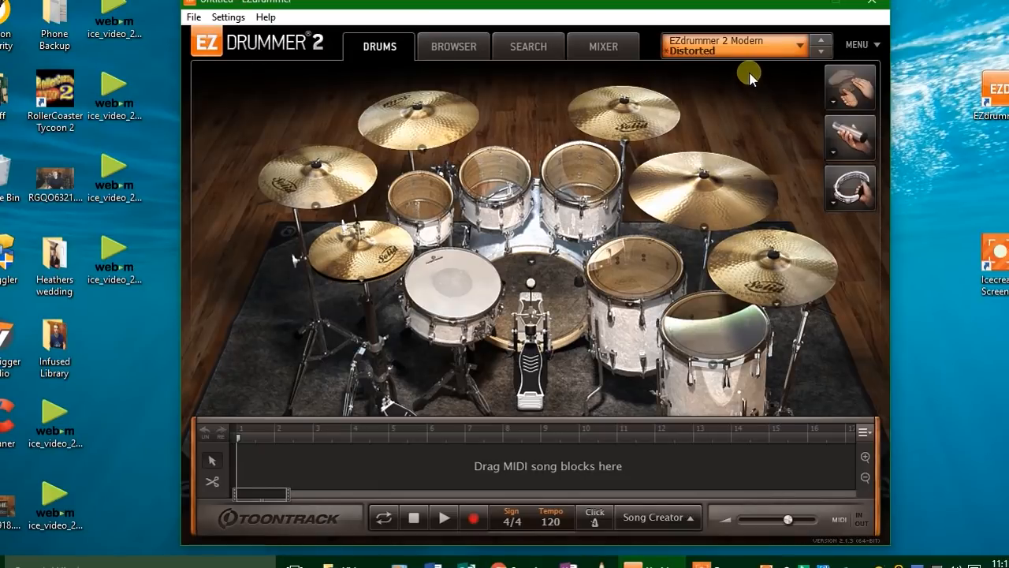
mouse_move(705, 94)
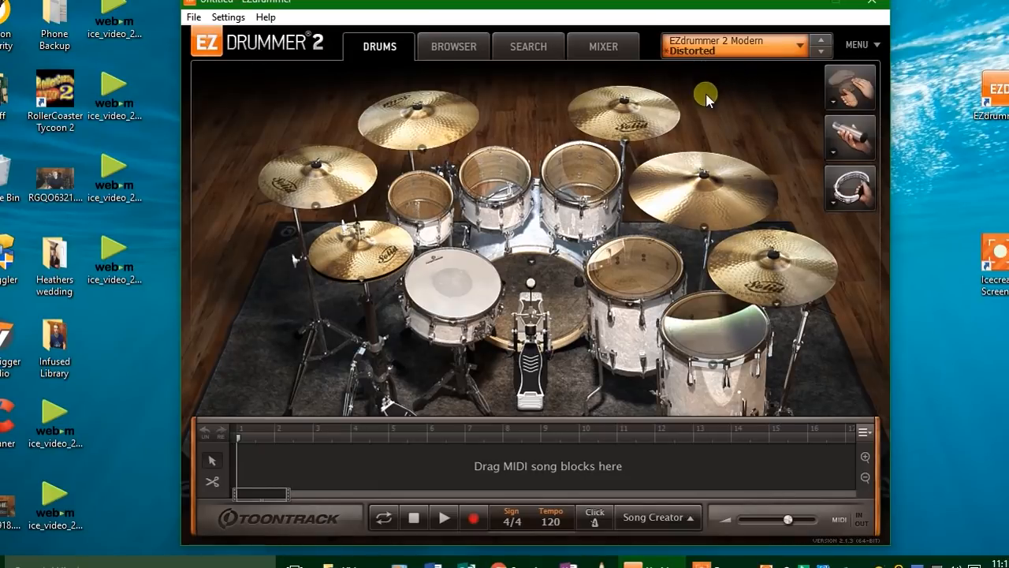
mouse_move(635, 63)
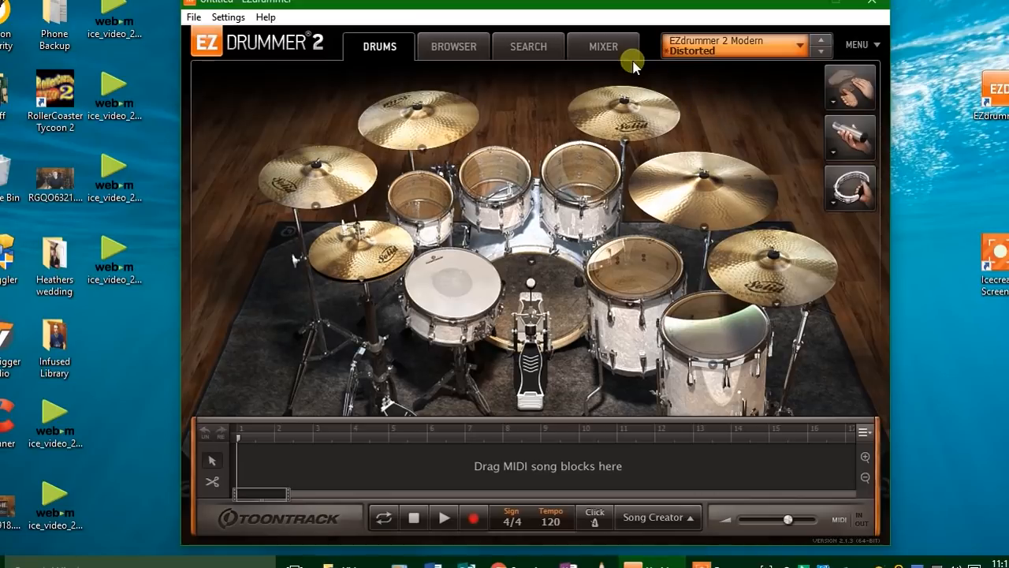
mouse_move(778, 168)
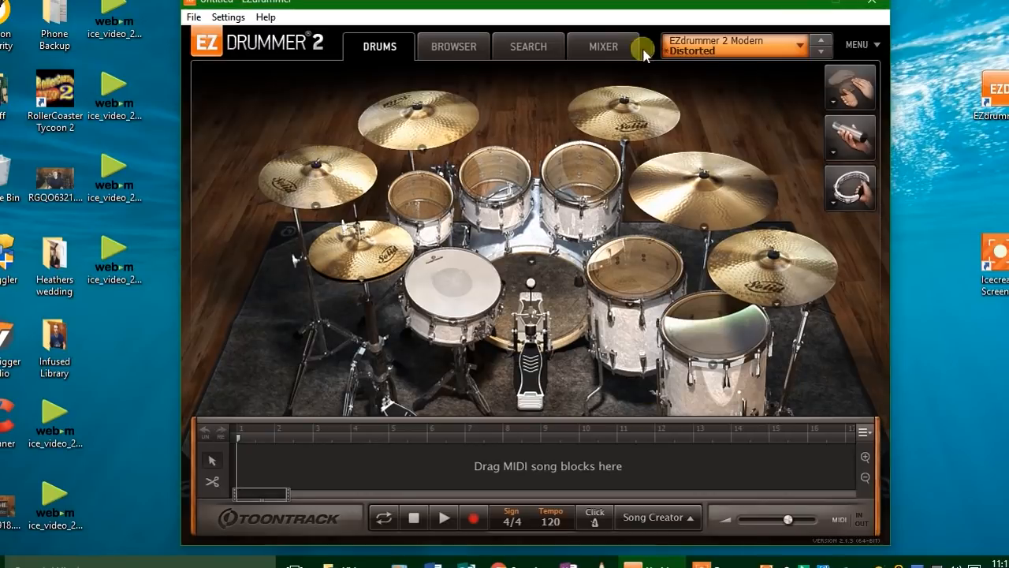
mouse_move(342, 79)
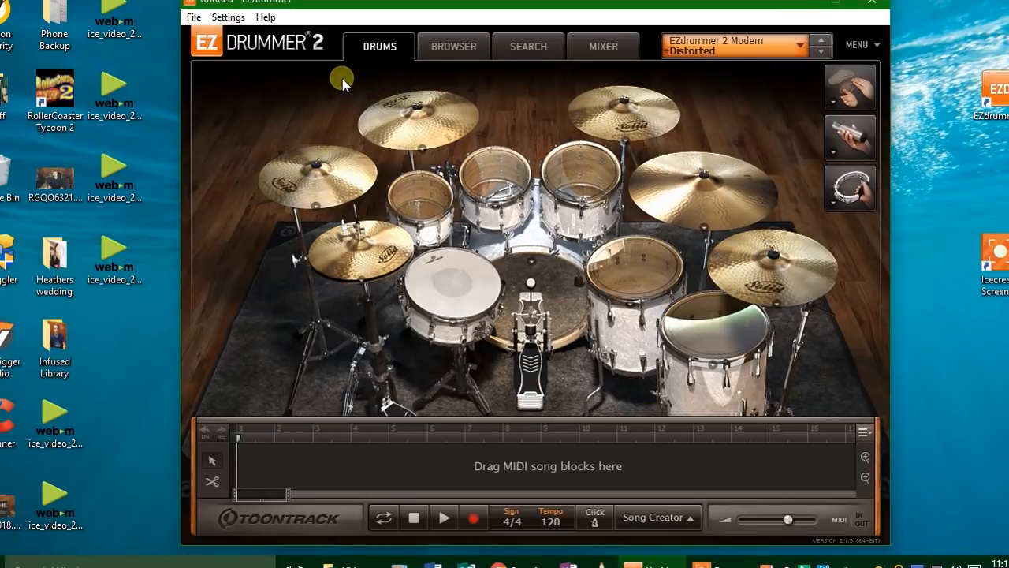
mouse_move(311, 79)
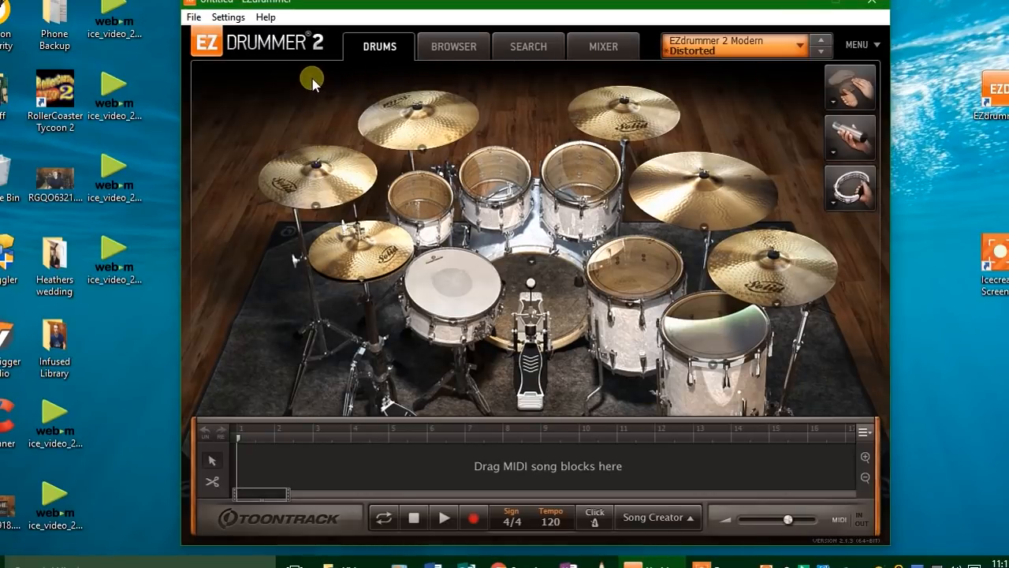
mouse_move(283, 71)
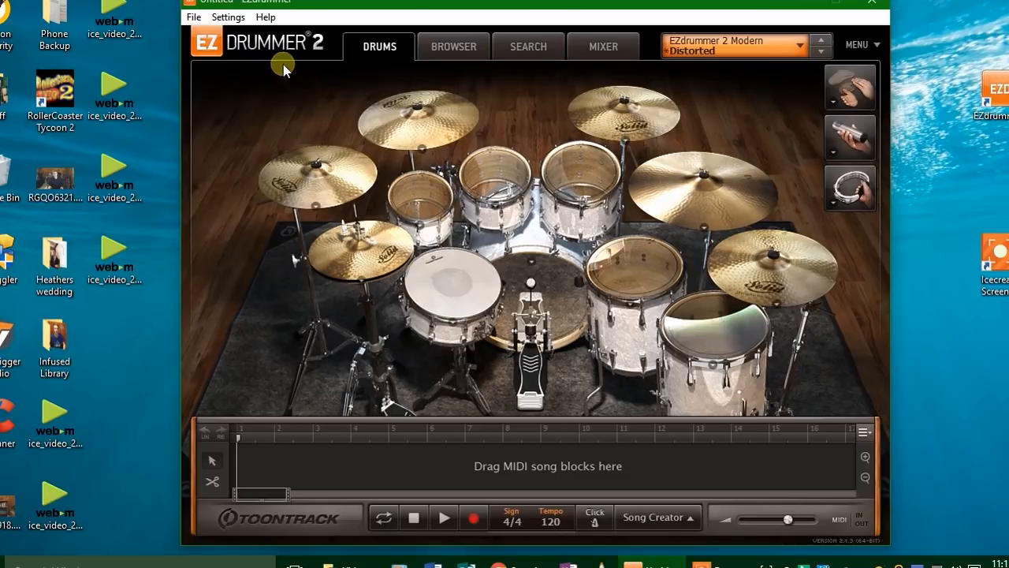
mouse_move(296, 133)
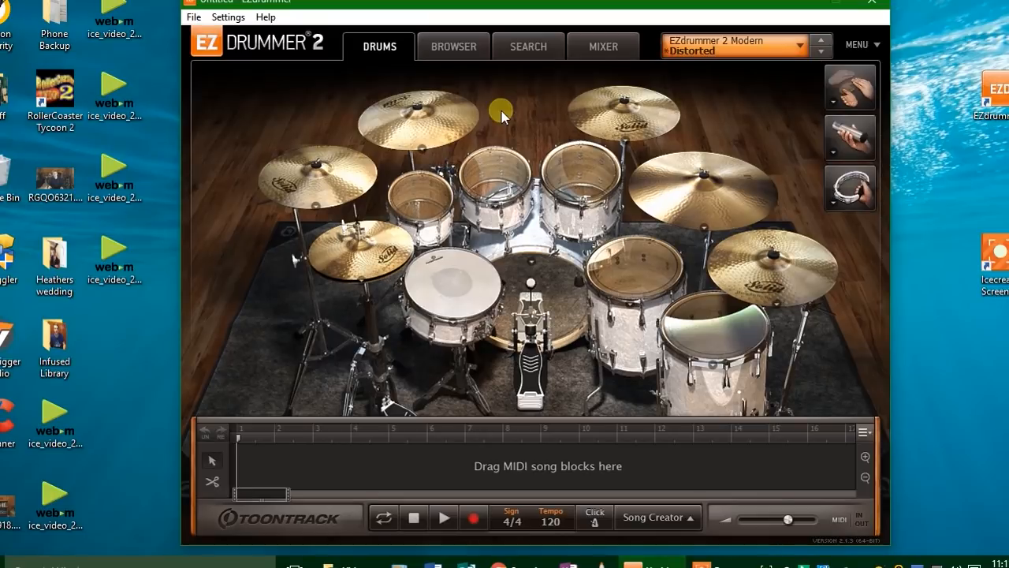
mouse_move(509, 136)
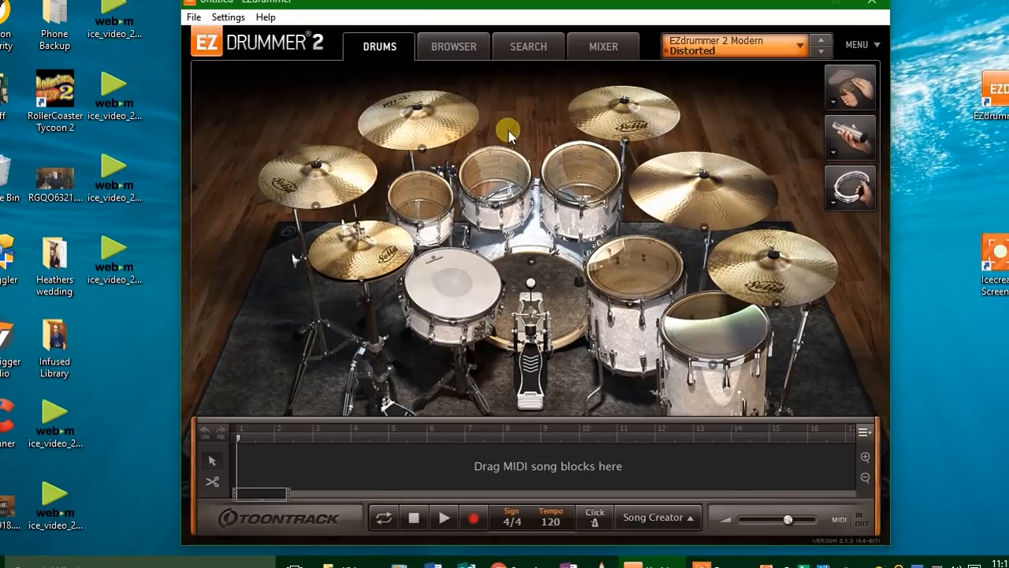
mouse_move(579, 124)
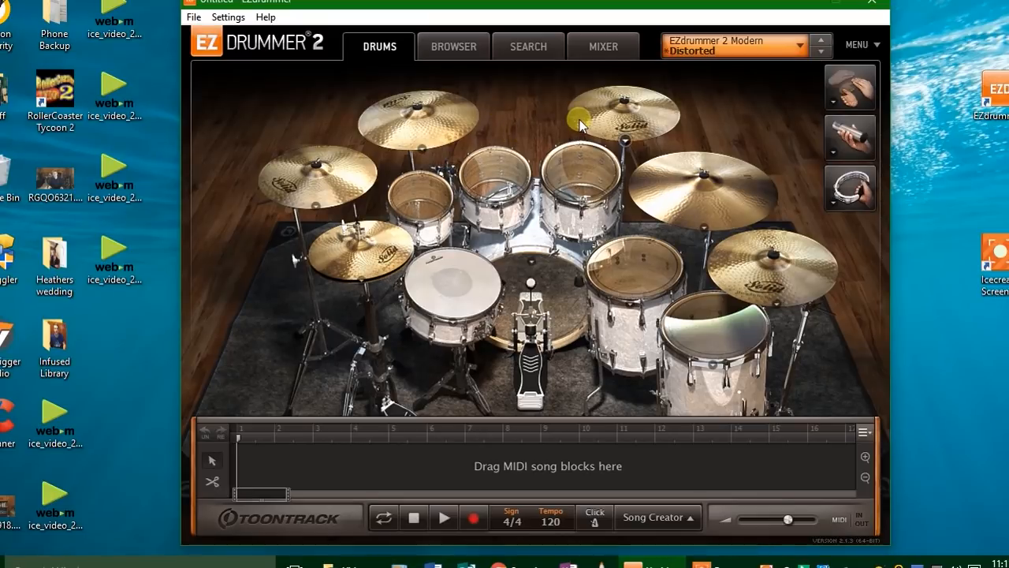